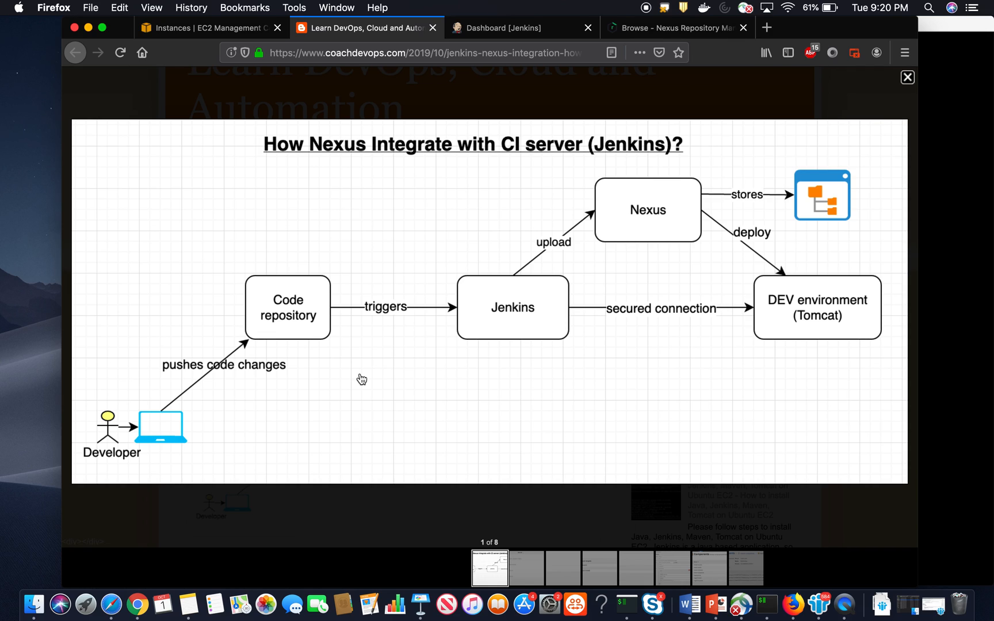
pyautogui.moveTo(288, 291)
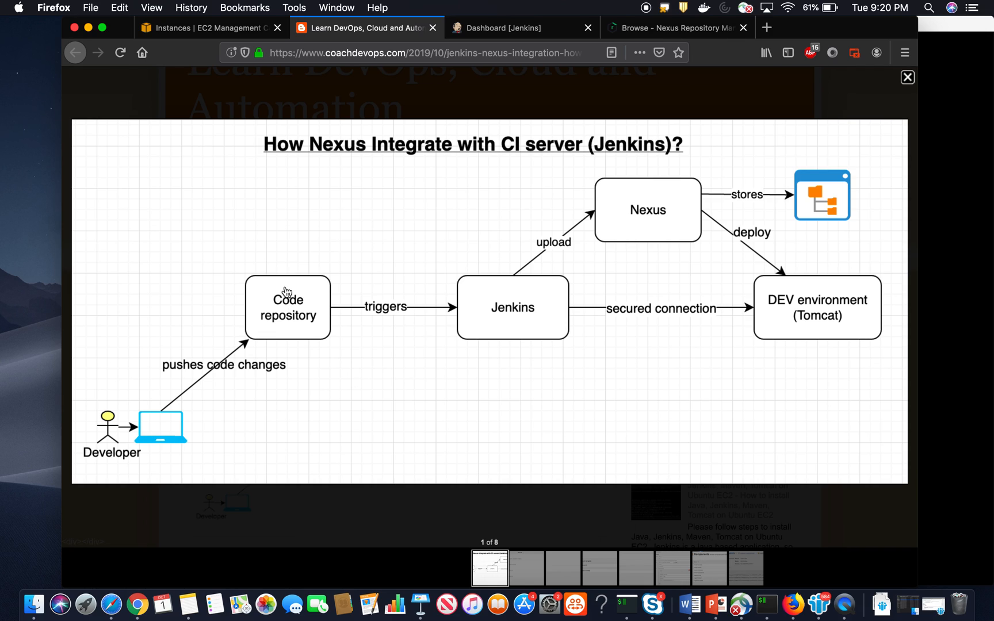
pyautogui.moveTo(612, 248)
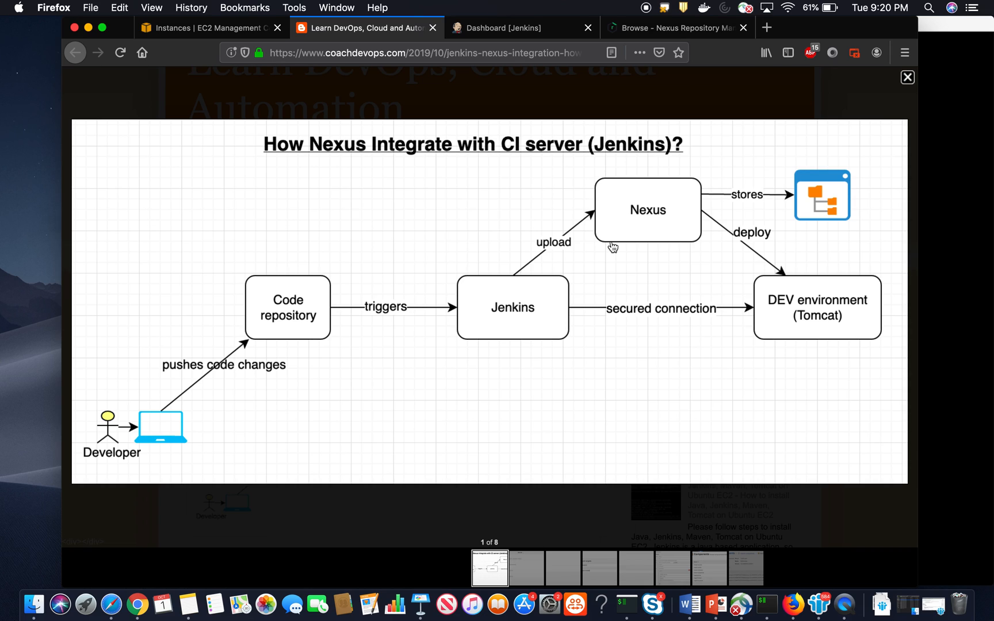
pyautogui.moveTo(615, 240)
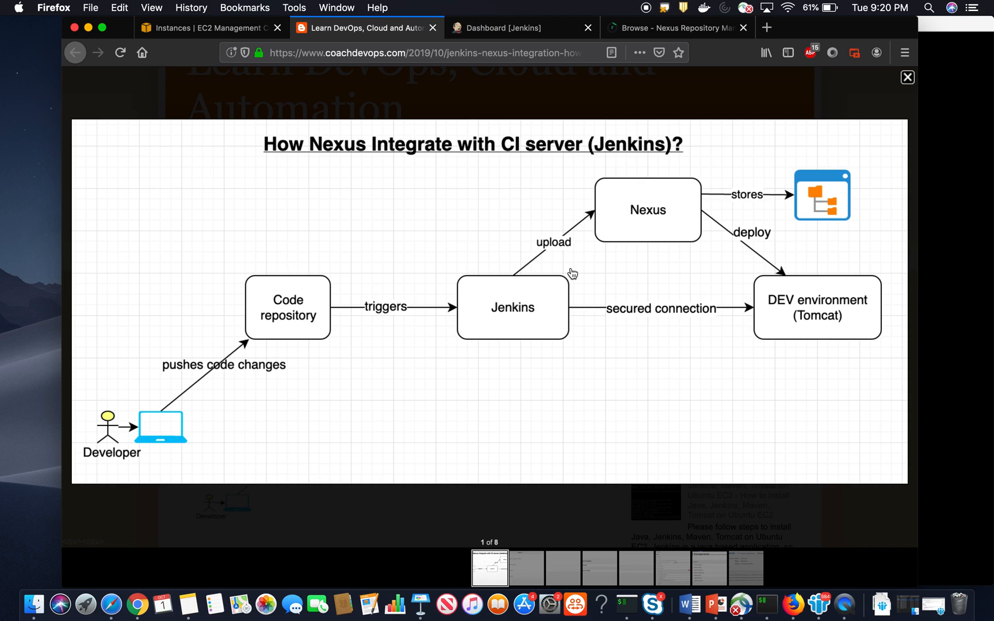
pyautogui.moveTo(256, 374)
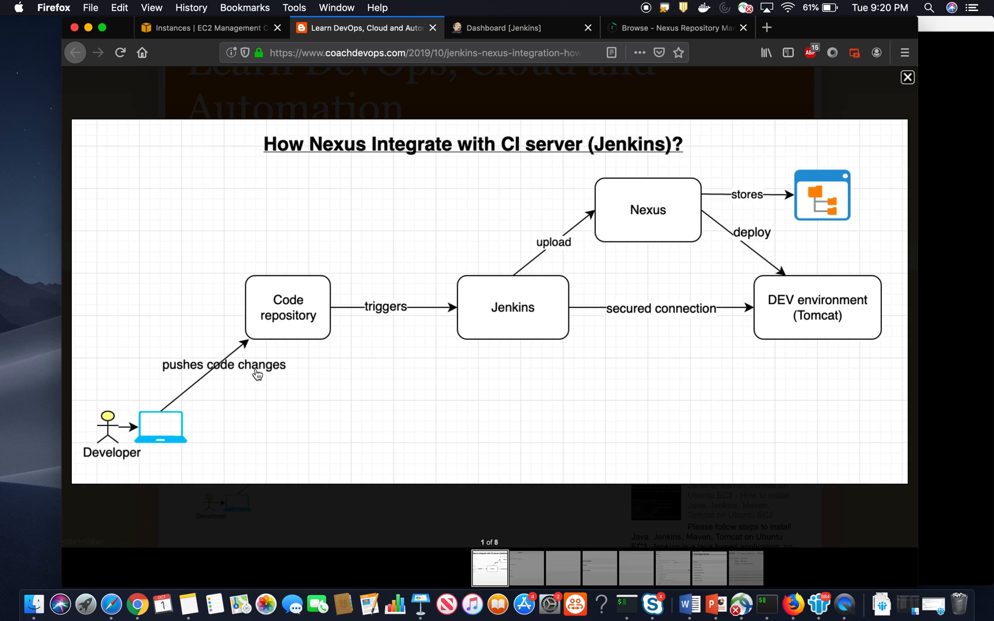
pyautogui.moveTo(277, 356)
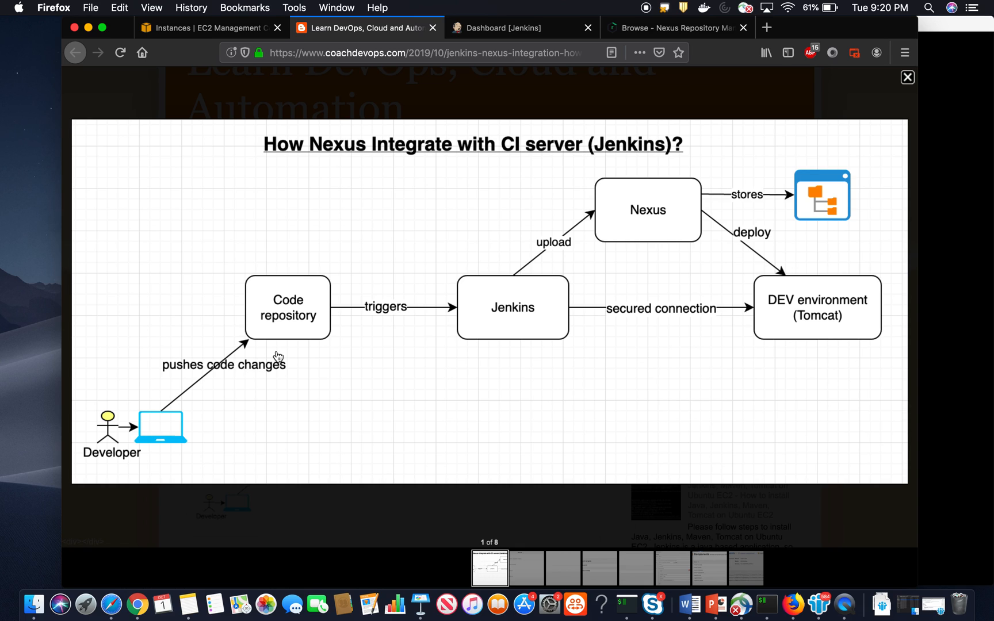
pyautogui.moveTo(477, 331)
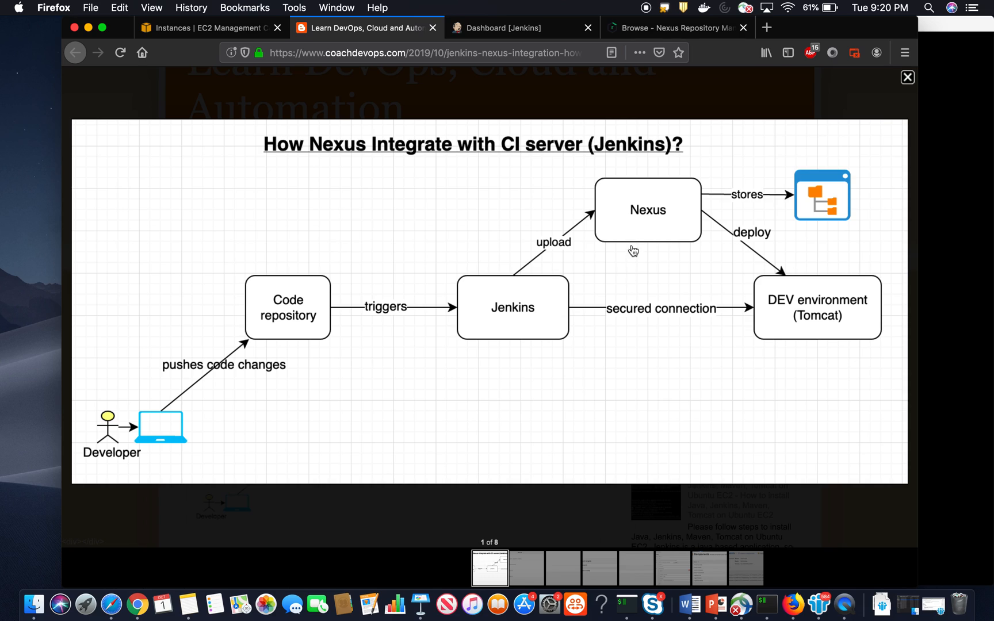
pyautogui.moveTo(641, 244)
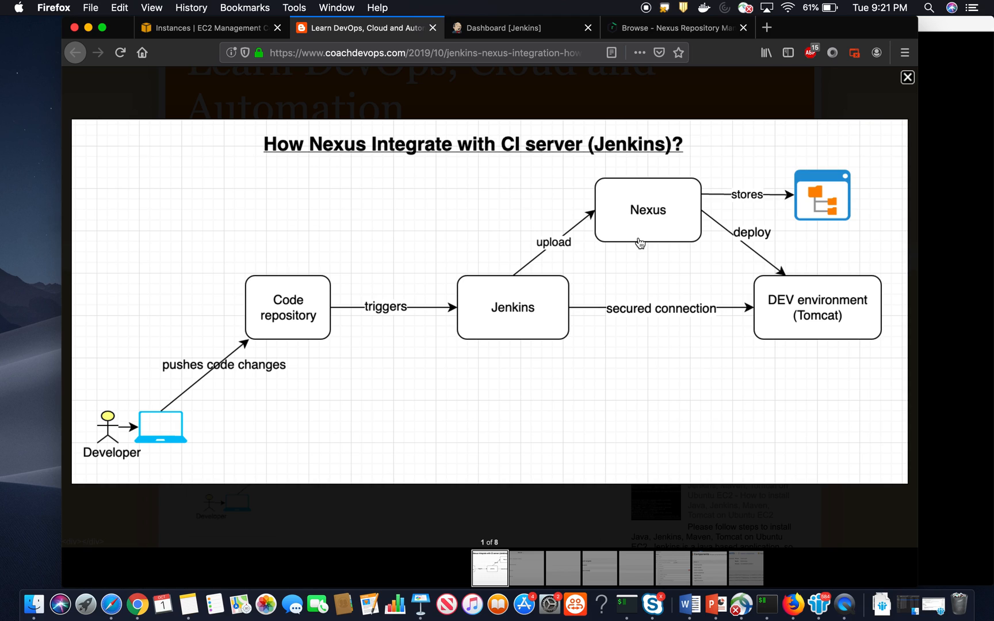
pyautogui.moveTo(731, 295)
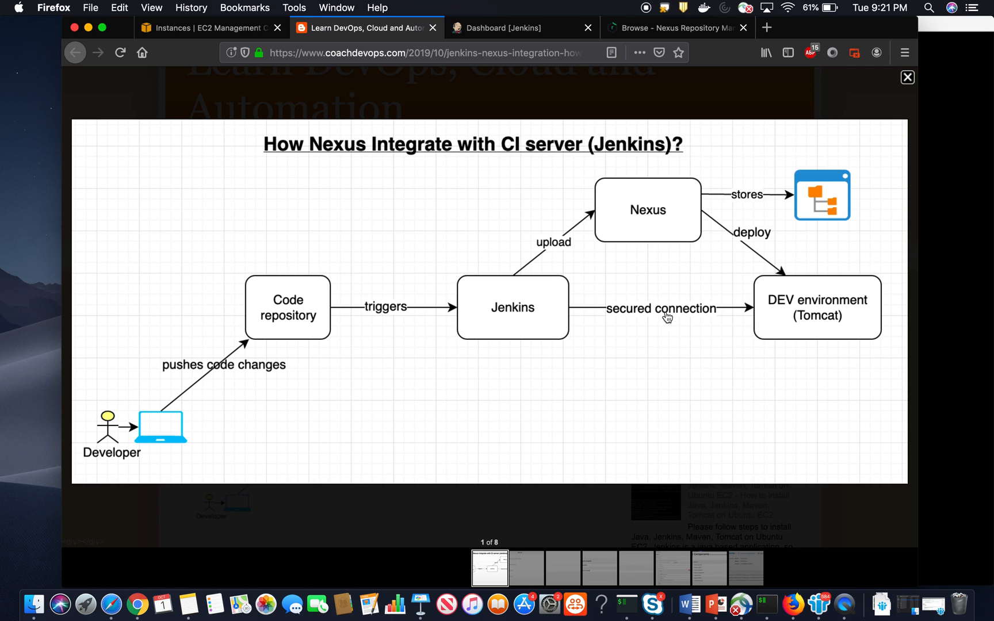
pyautogui.moveTo(733, 158)
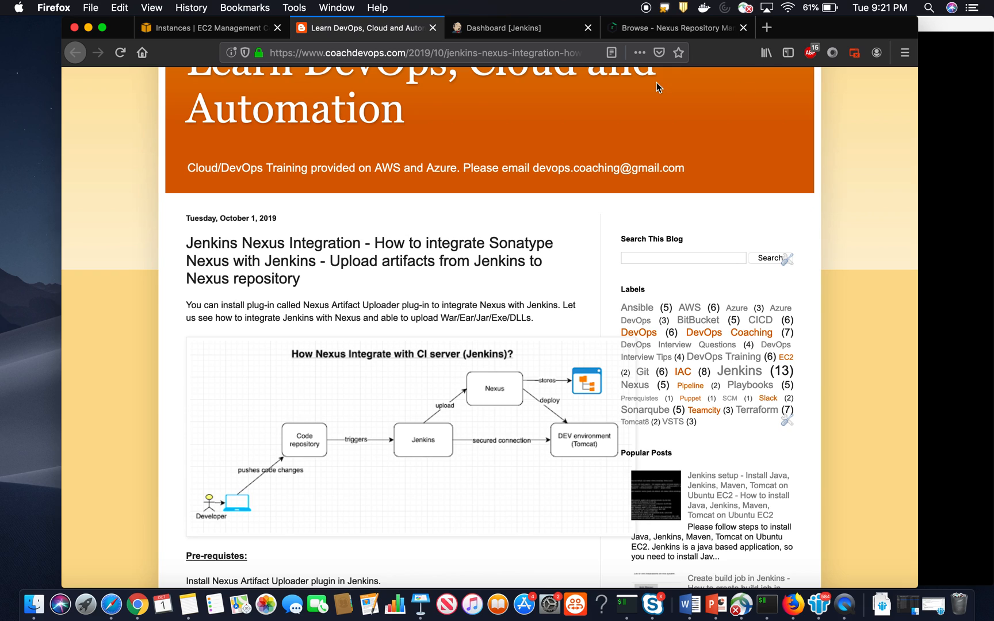
pyautogui.click(210, 28)
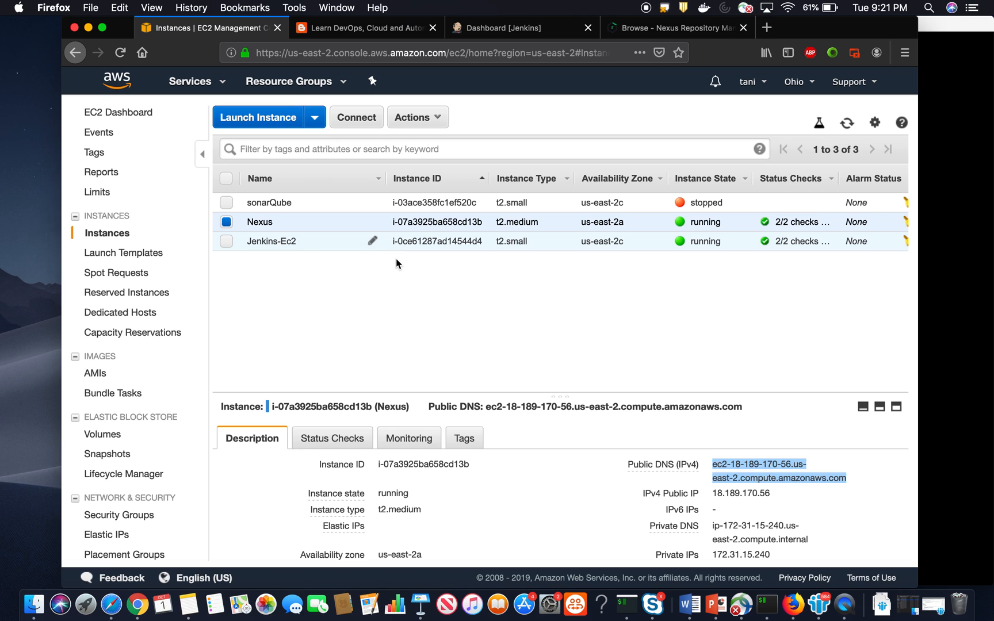
pyautogui.moveTo(390, 189)
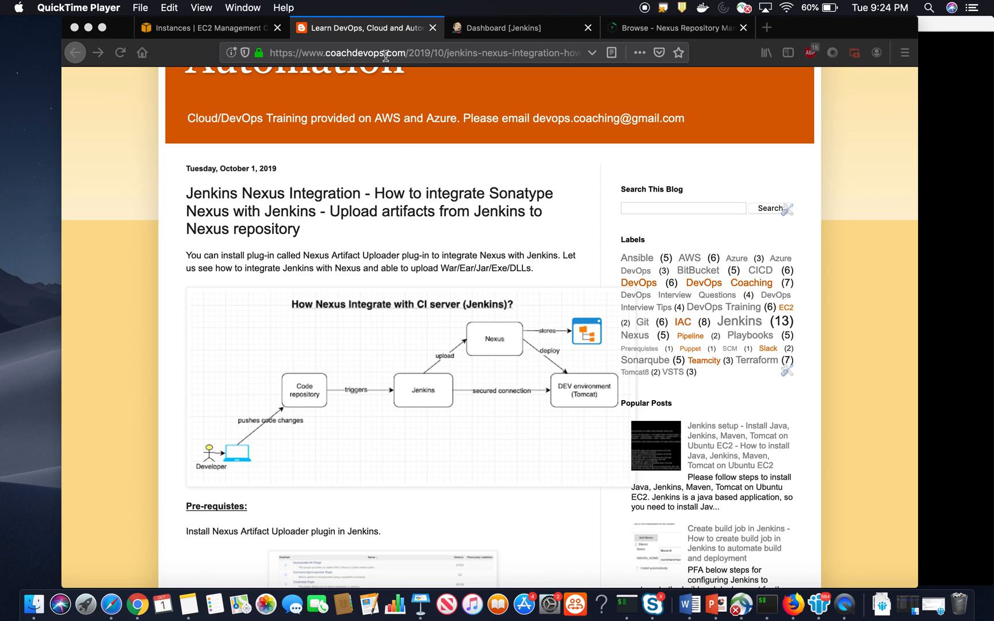
# - Read the blog's plugin-list and build-step sections, closing the enlarged screenshots
pyautogui.scroll(-3)
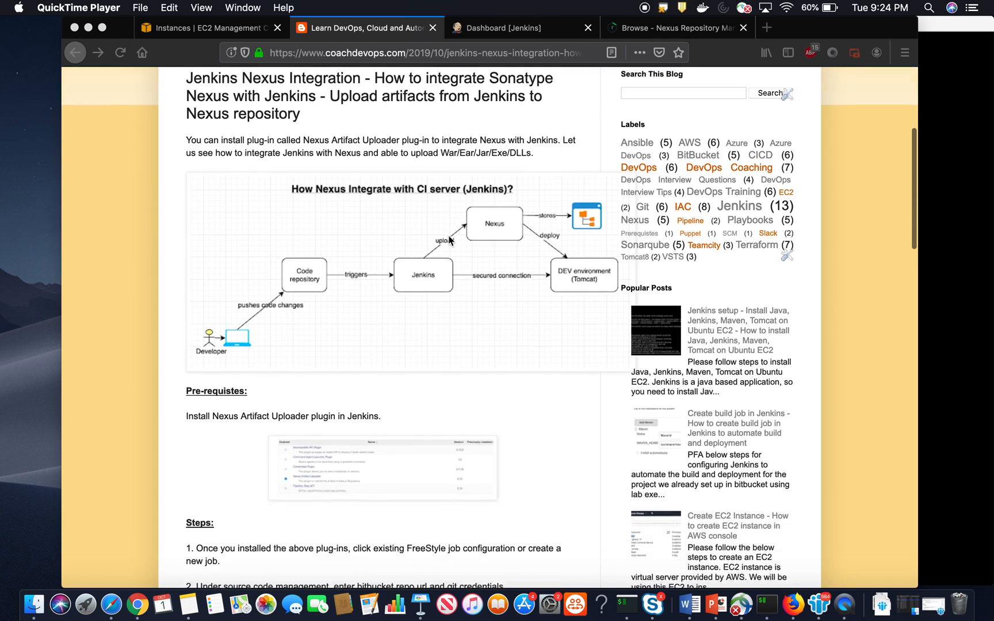
pyautogui.scroll(-3)
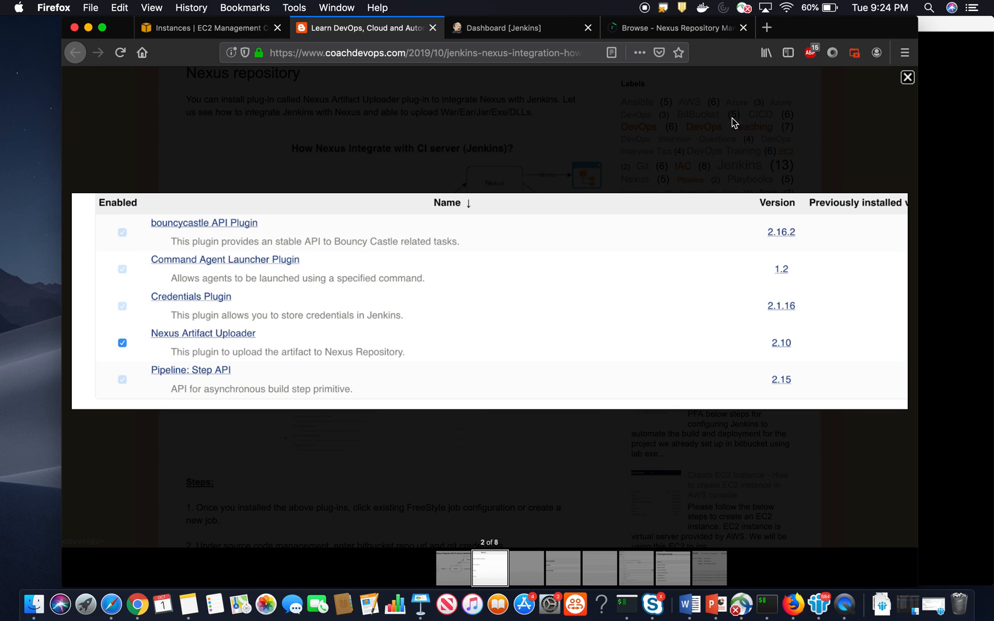
pyautogui.click(906, 77)
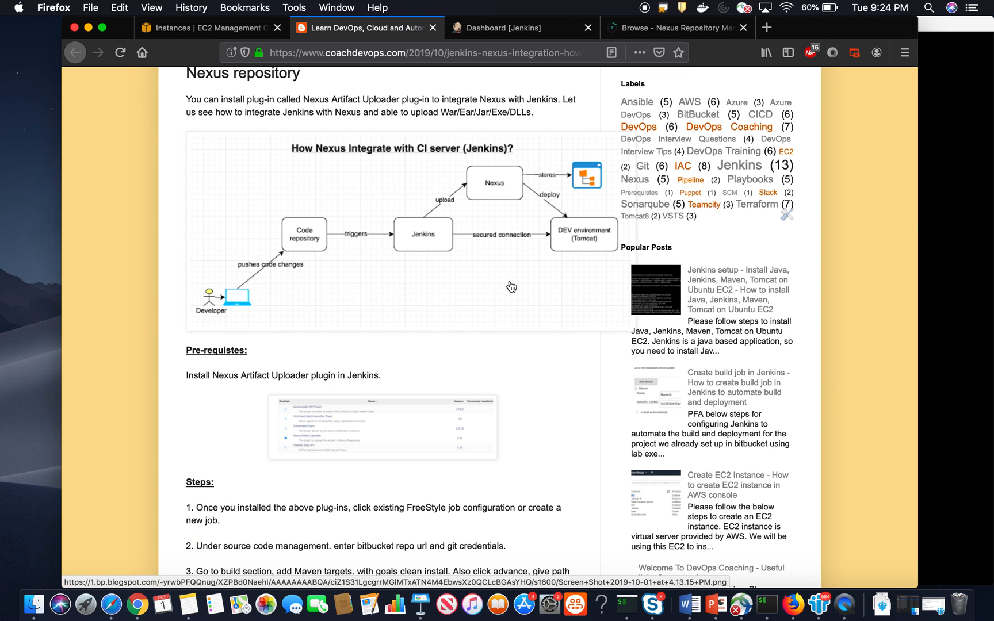
pyautogui.scroll(-3)
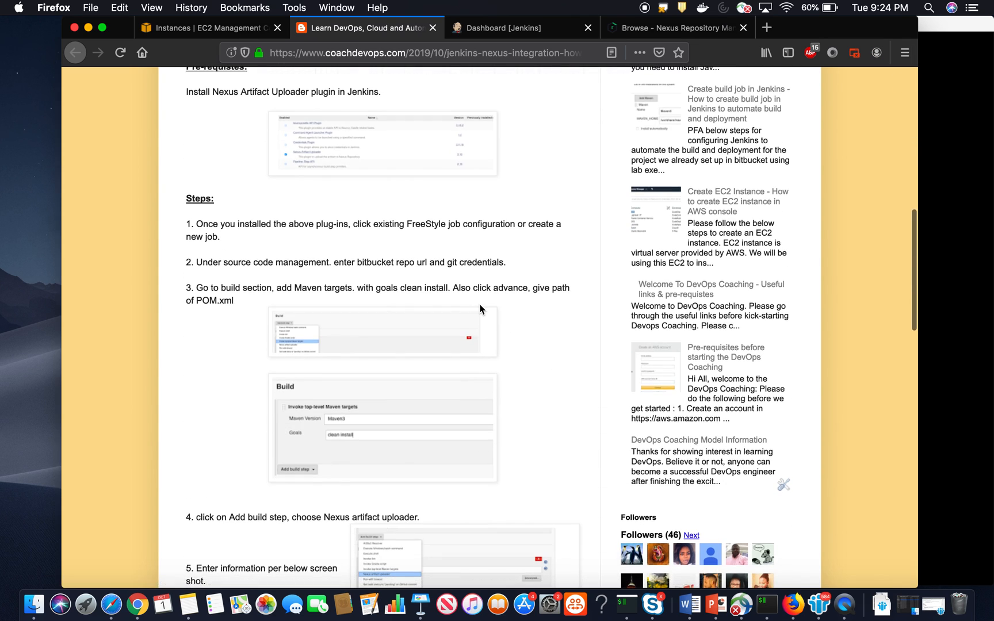
pyautogui.scroll(-3)
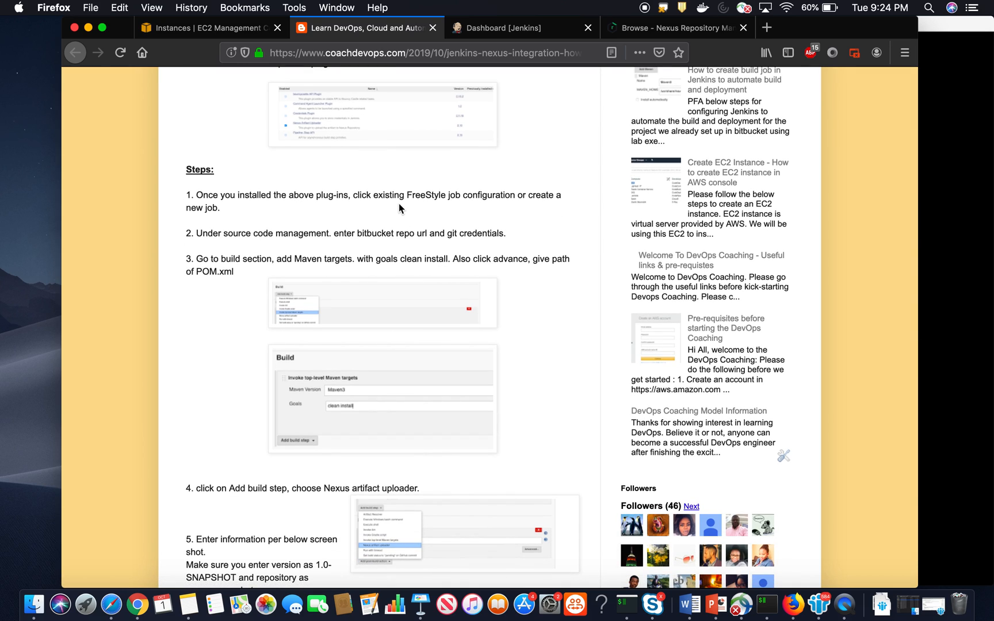
pyautogui.moveTo(439, 207)
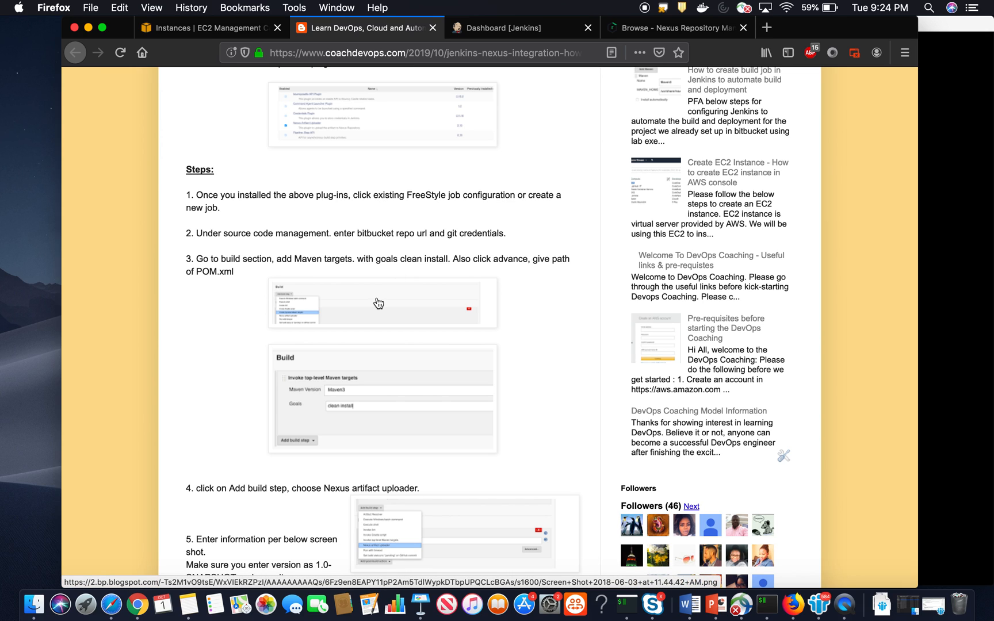
pyautogui.scroll(-3)
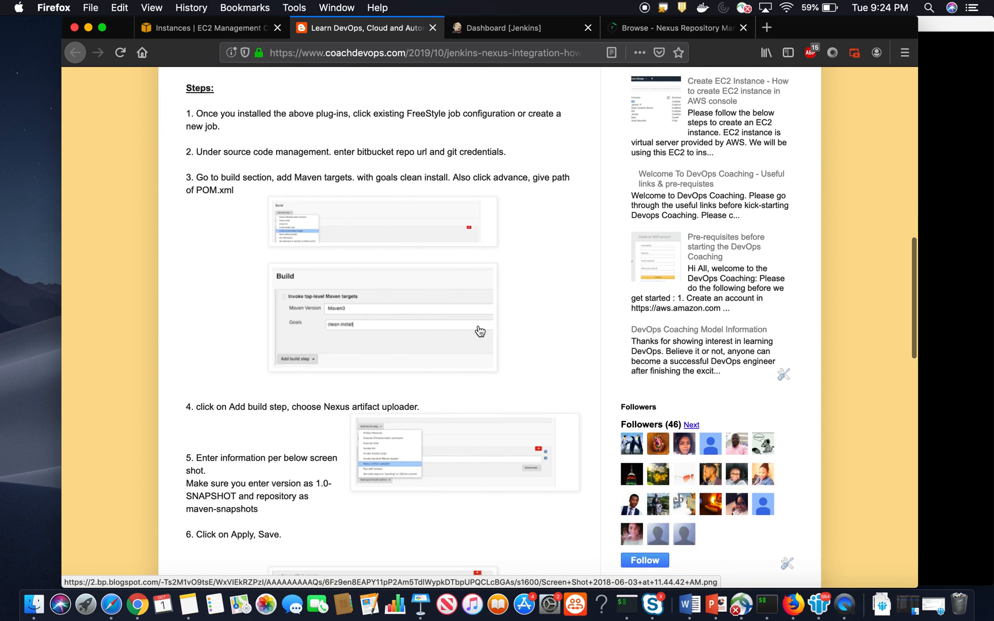
pyautogui.scroll(-3)
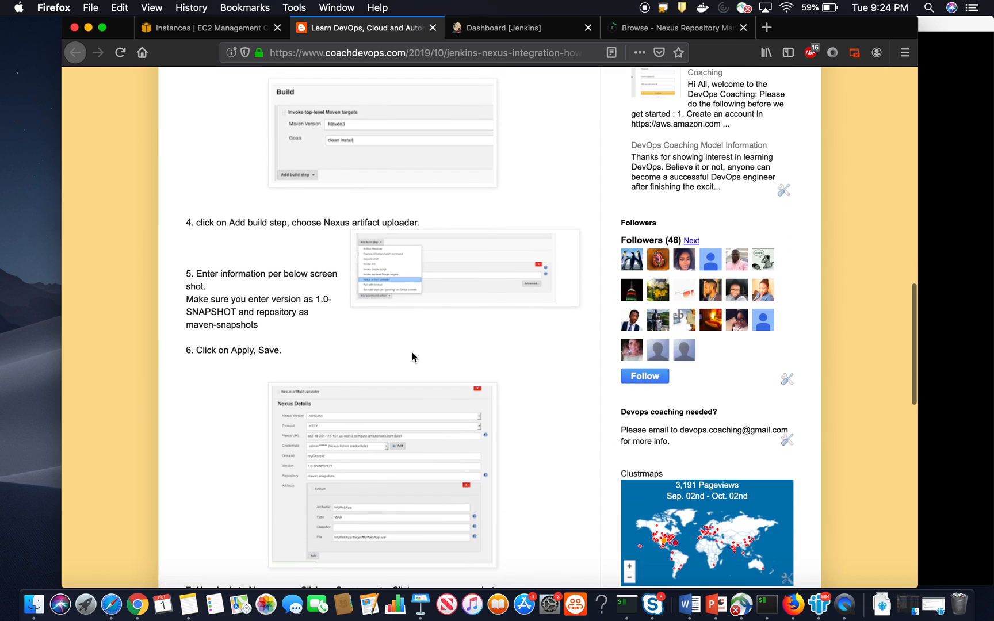
pyautogui.moveTo(255, 222)
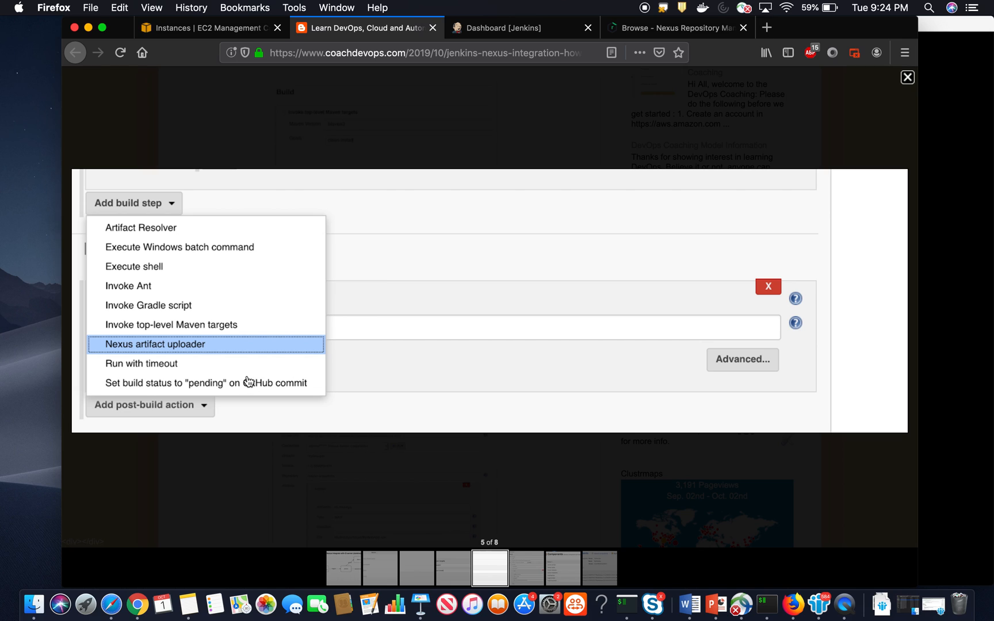
pyautogui.moveTo(191, 354)
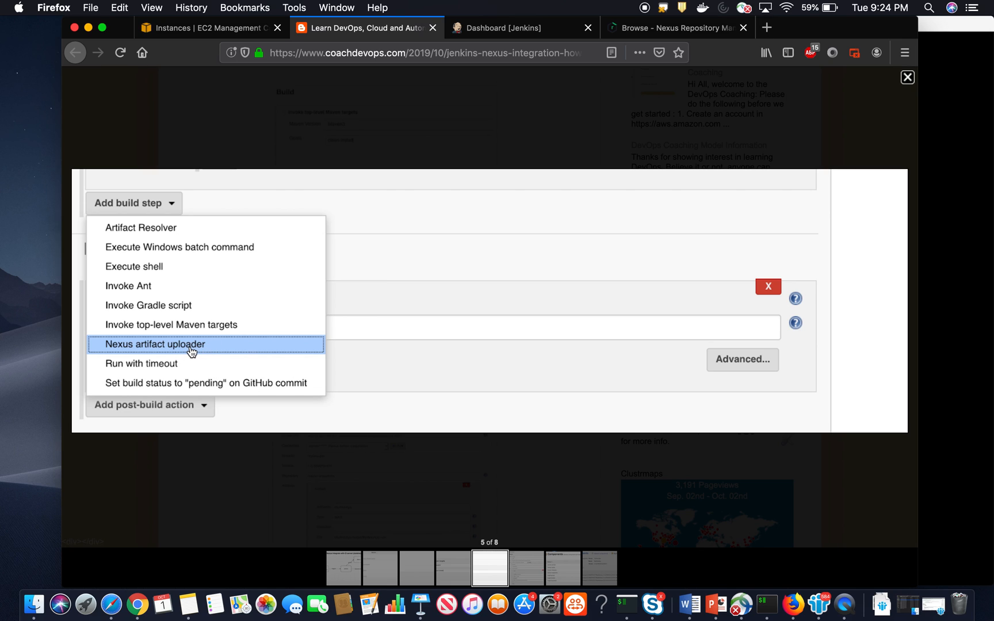
# - Finish the article's Nexus uploader walkthrough and return to the EC2 instances list
pyautogui.click(906, 77)
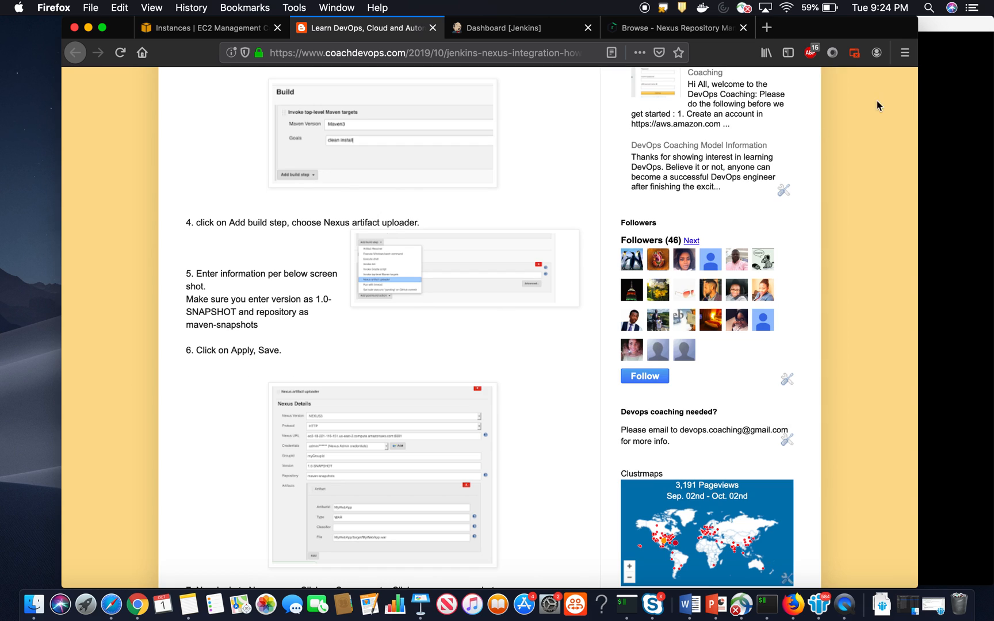
pyautogui.scroll(-3)
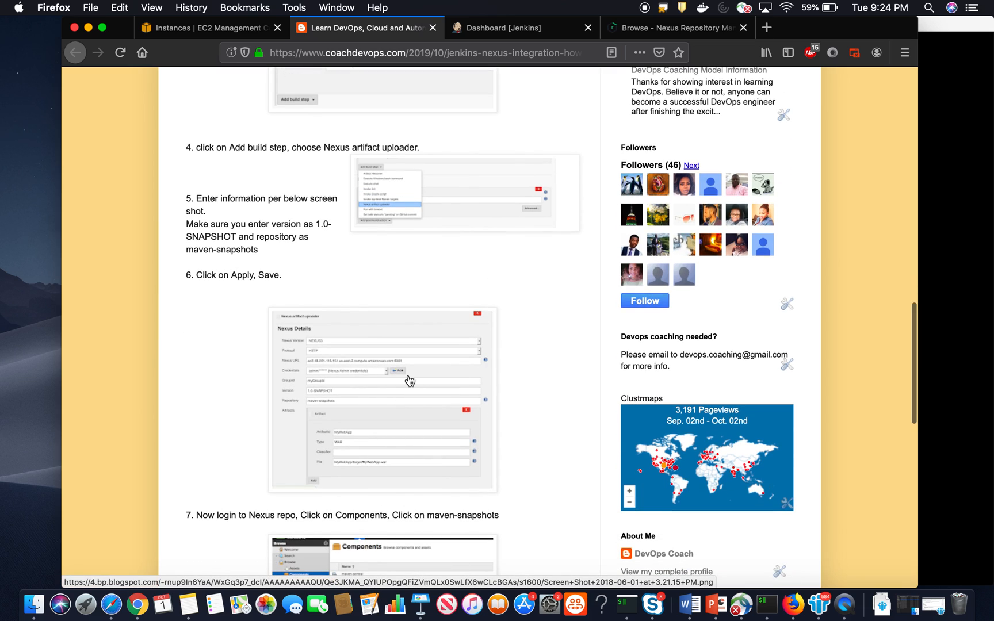
pyautogui.click(383, 399)
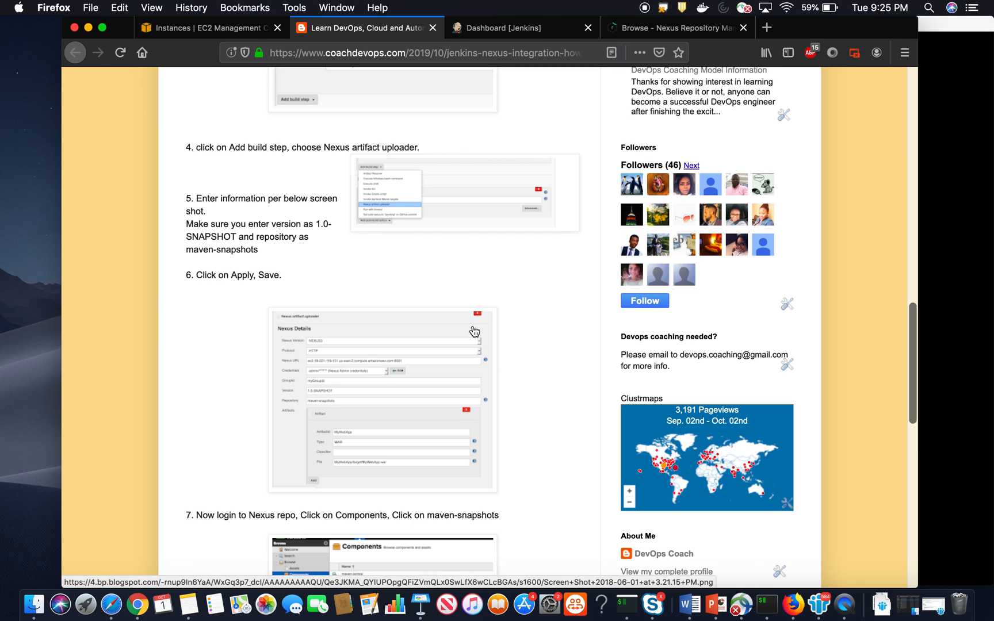
pyautogui.scroll(-3)
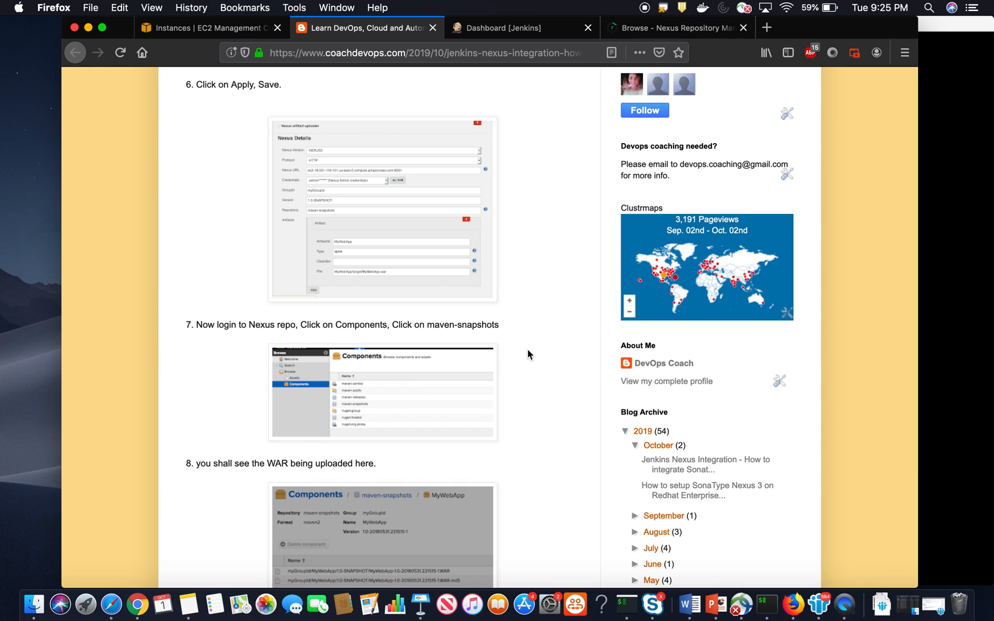
pyautogui.scroll(-3)
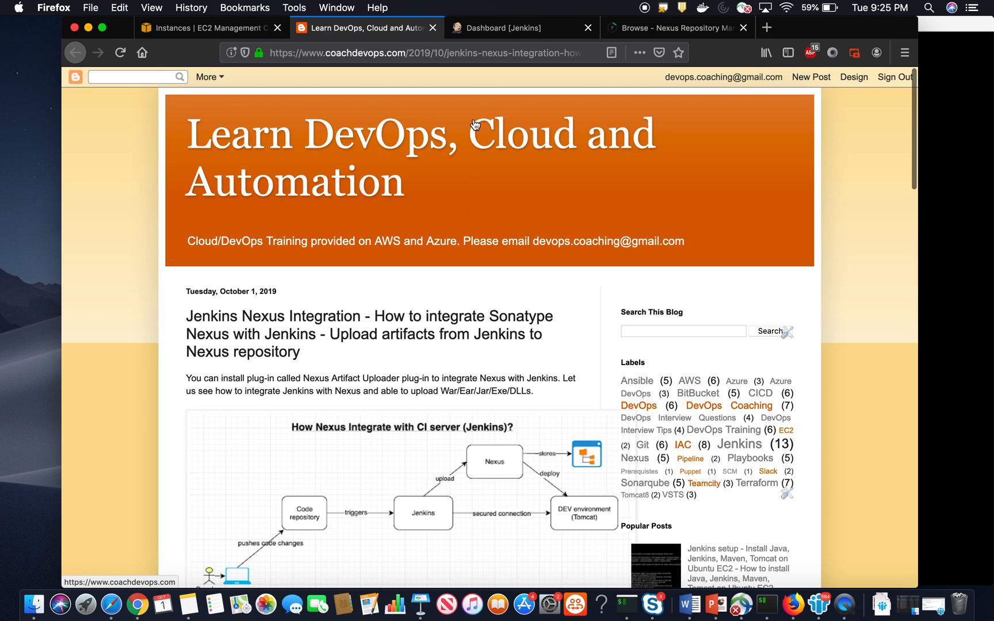
pyautogui.click(209, 28)
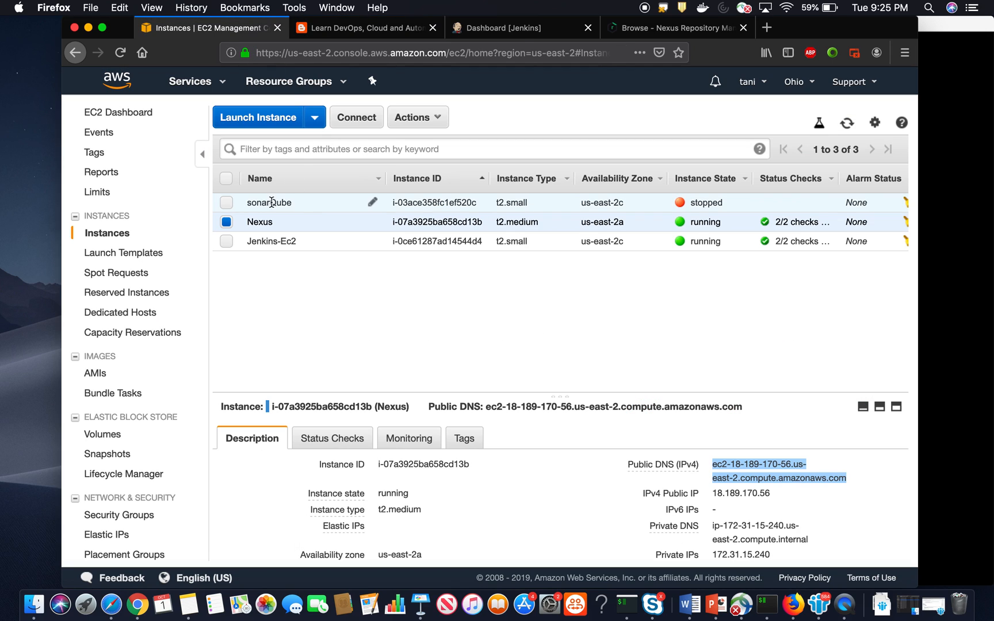
pyautogui.moveTo(491, 74)
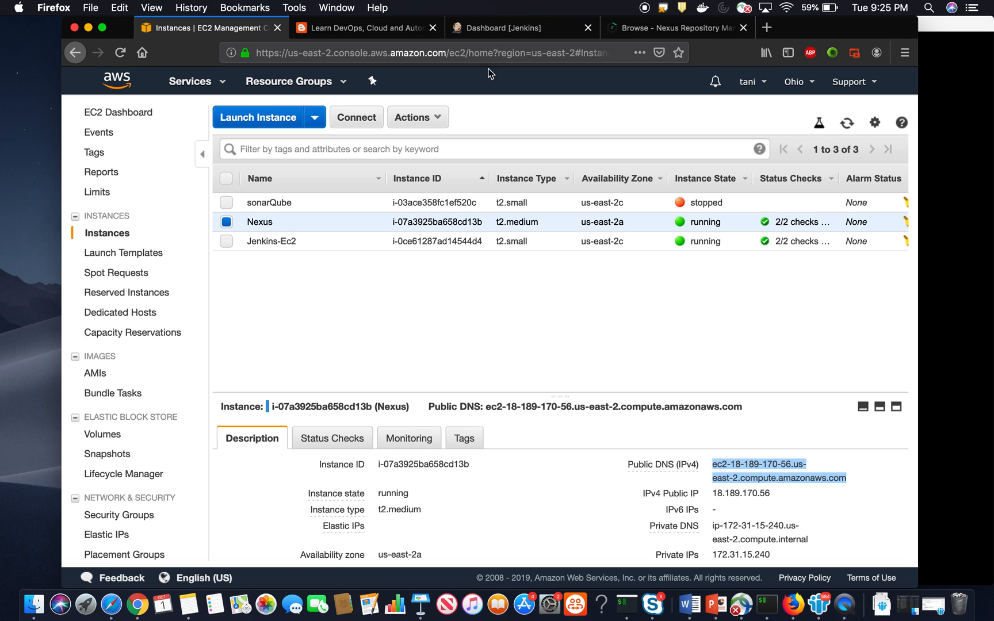
# - Go to Jenkins' Manage Jenkins page and bring Manage Plugins into view
pyautogui.click(520, 27)
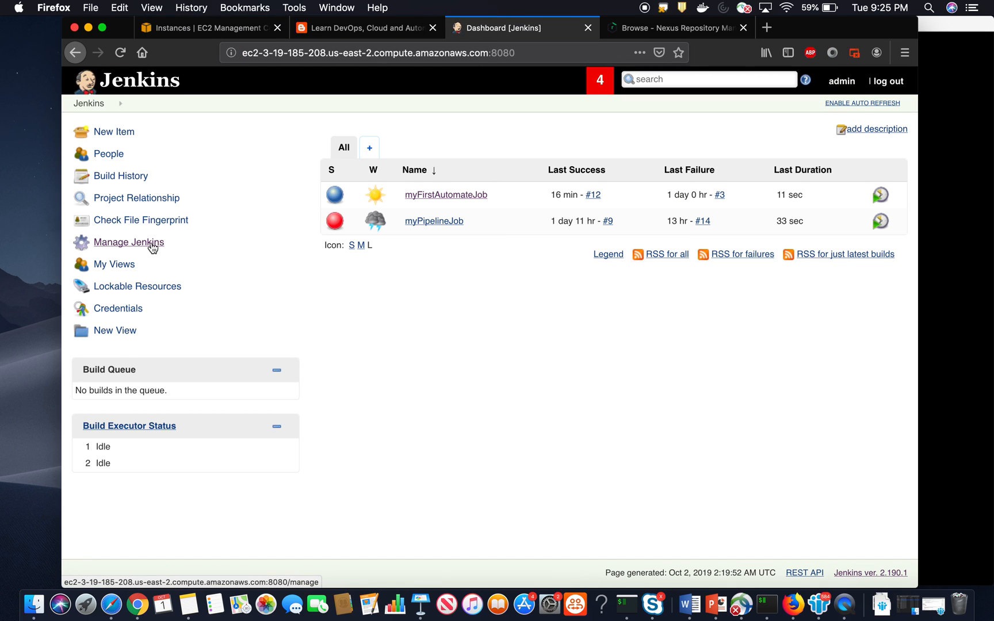
pyautogui.click(128, 242)
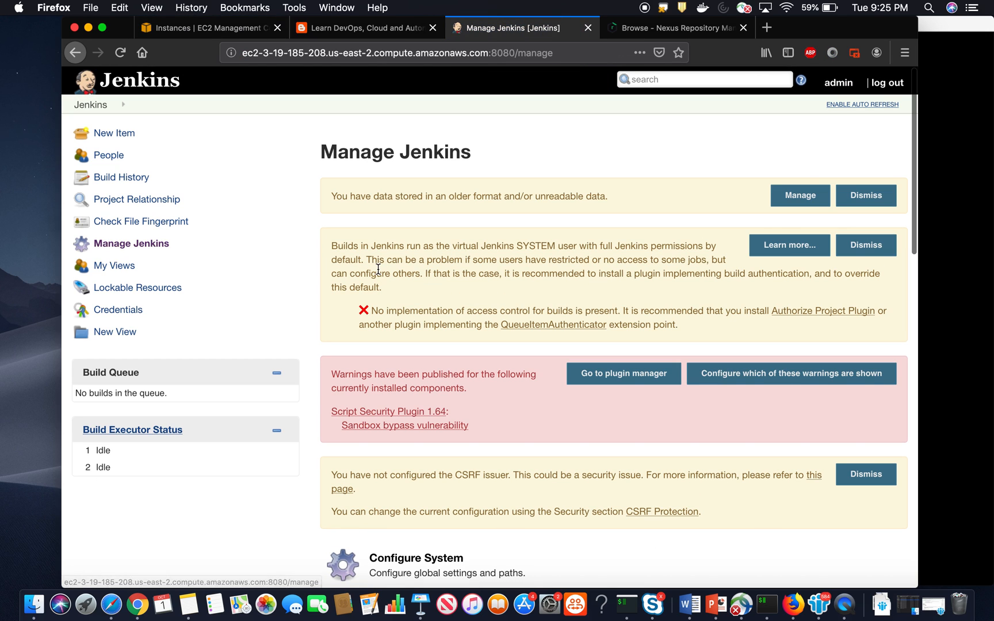
pyautogui.scroll(-3)
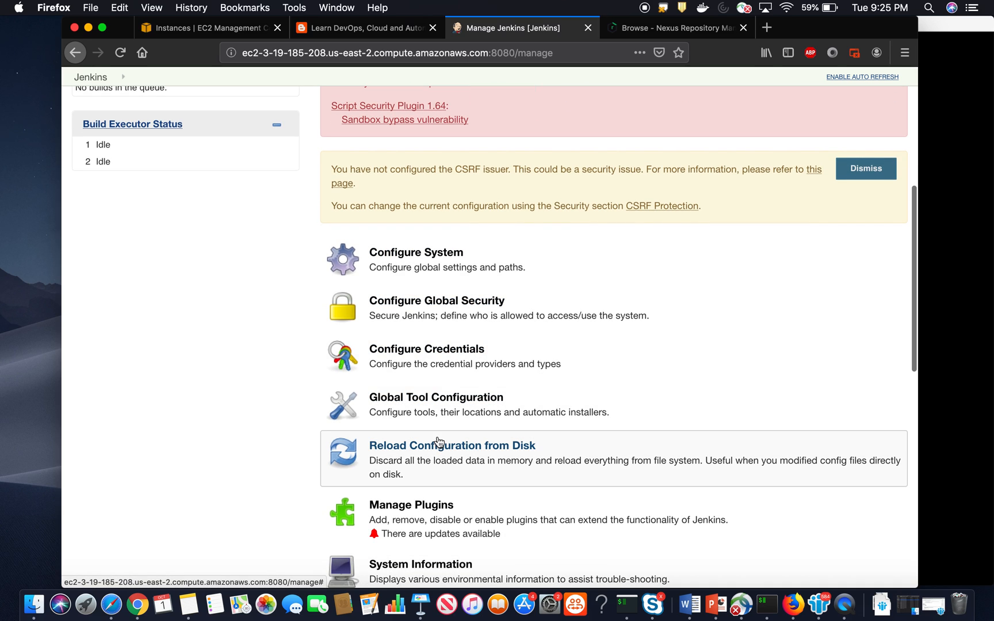
pyautogui.scroll(-3)
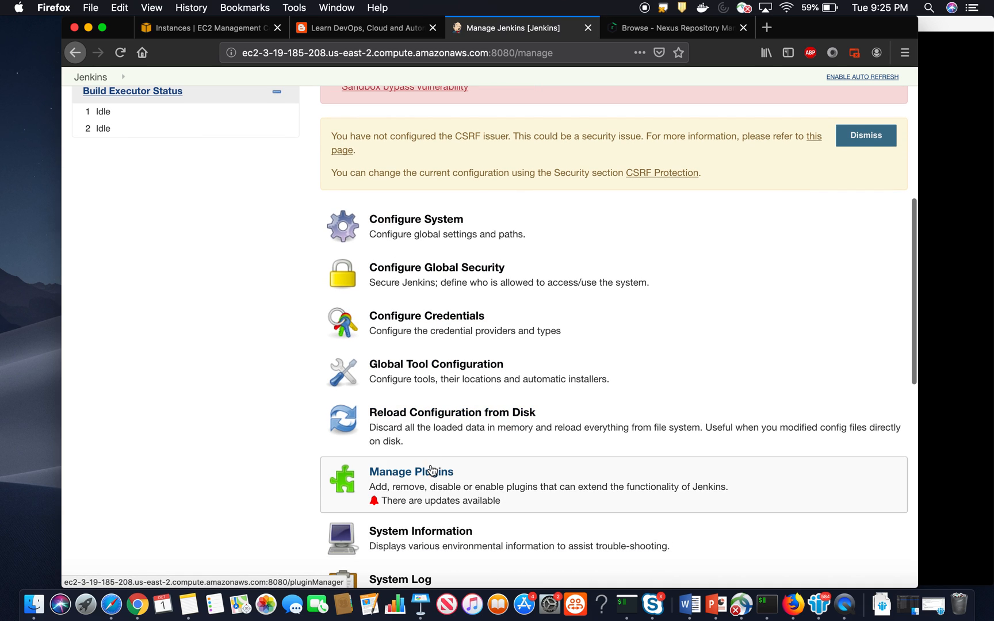
# - Install the Nexus Artifact Uploader plugin from Available plugins without restarting Jenkins
pyautogui.click(411, 471)
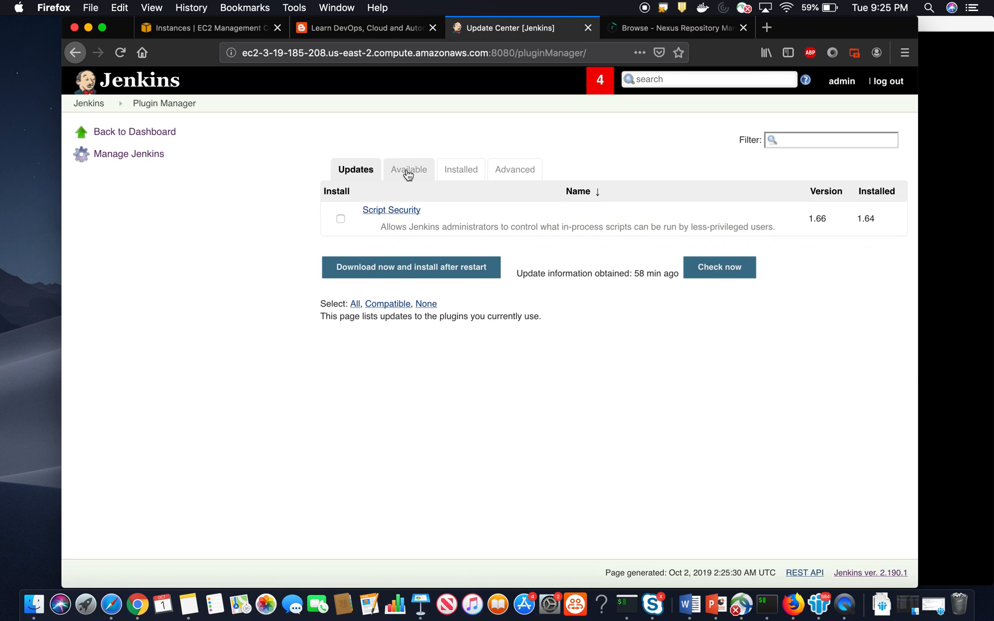
pyautogui.click(407, 169)
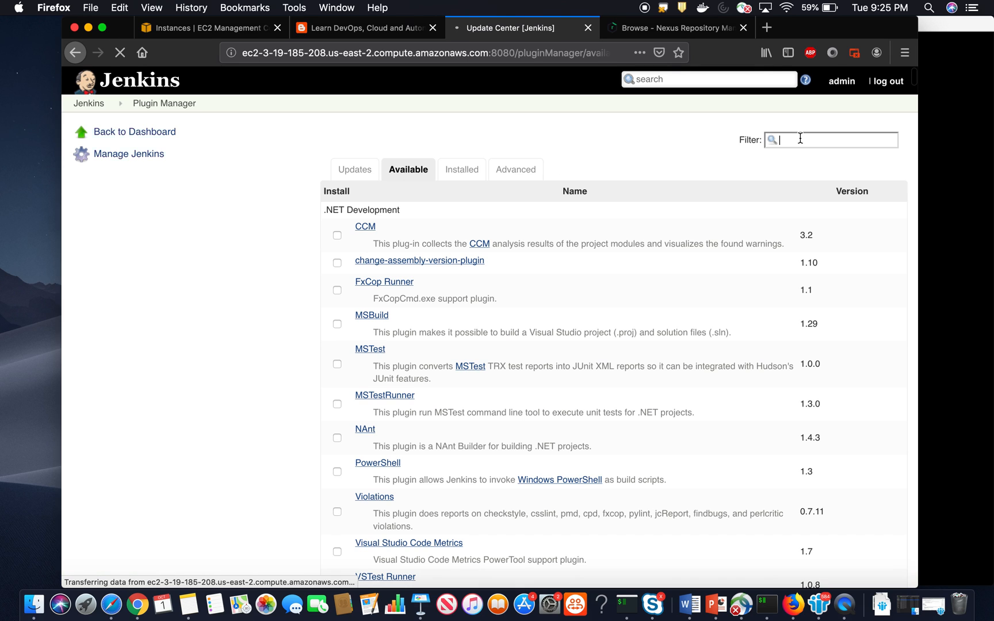
pyautogui.write('Nexus')
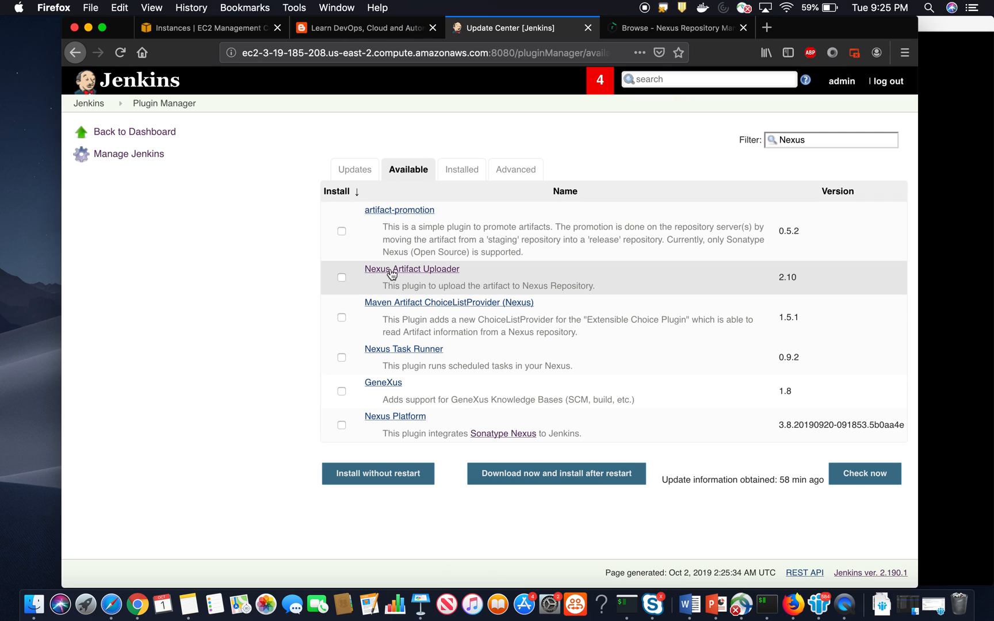
pyautogui.click(340, 277)
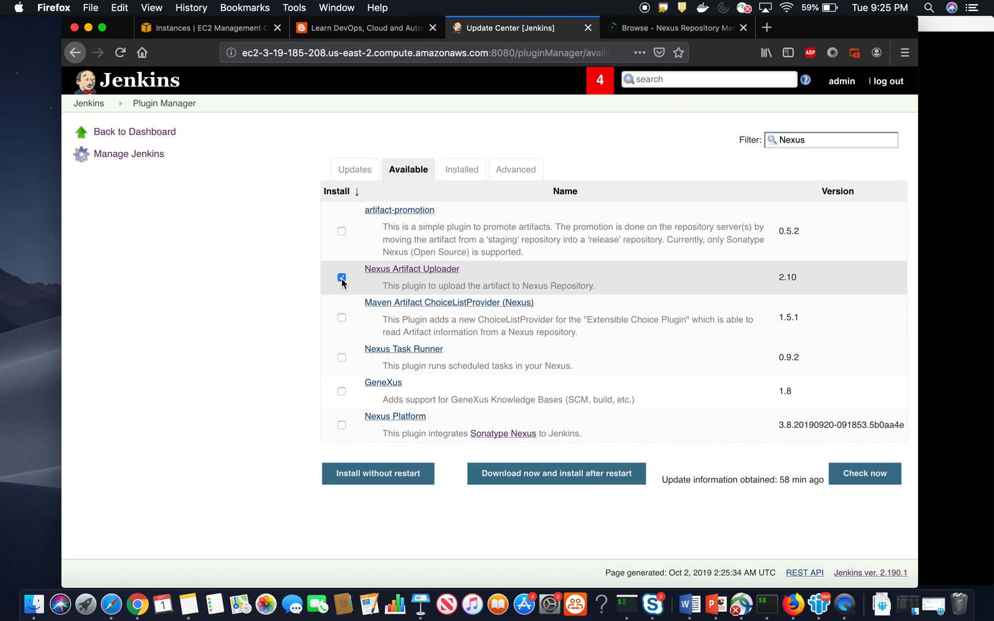
pyautogui.click(377, 474)
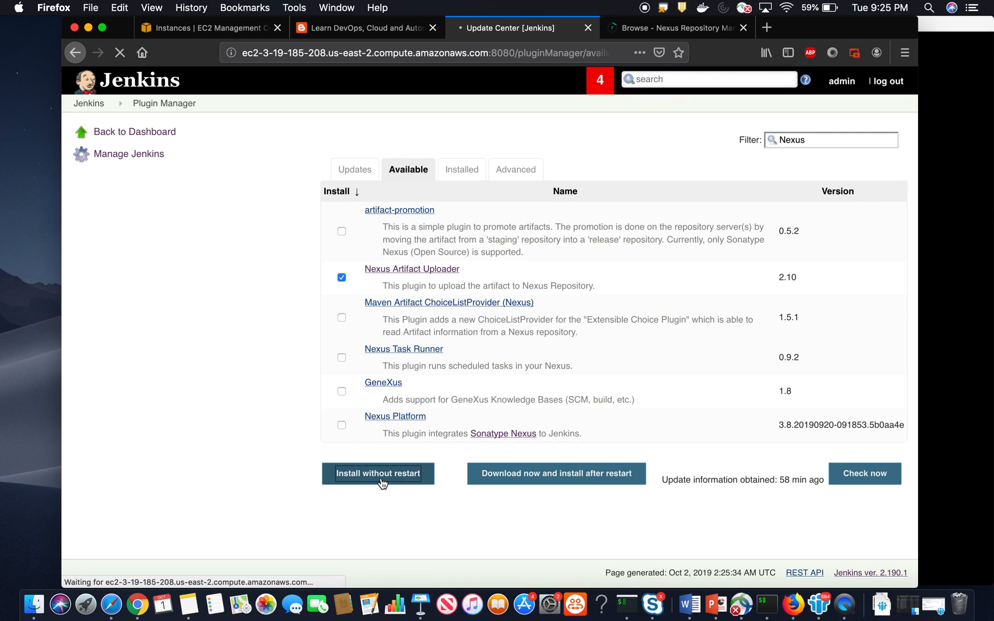
pyautogui.click(377, 474)
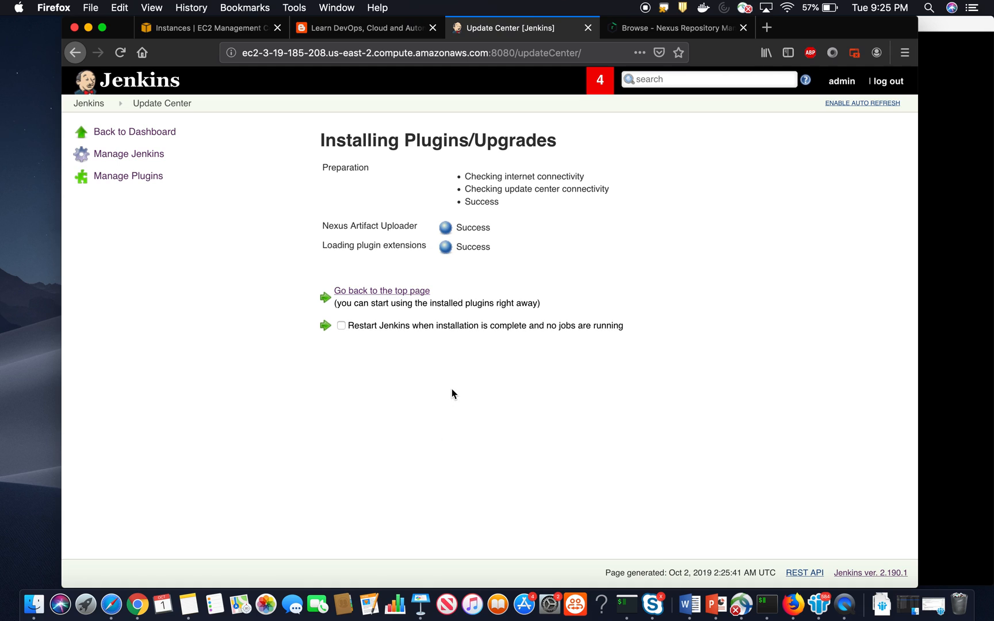
pyautogui.moveTo(127, 176)
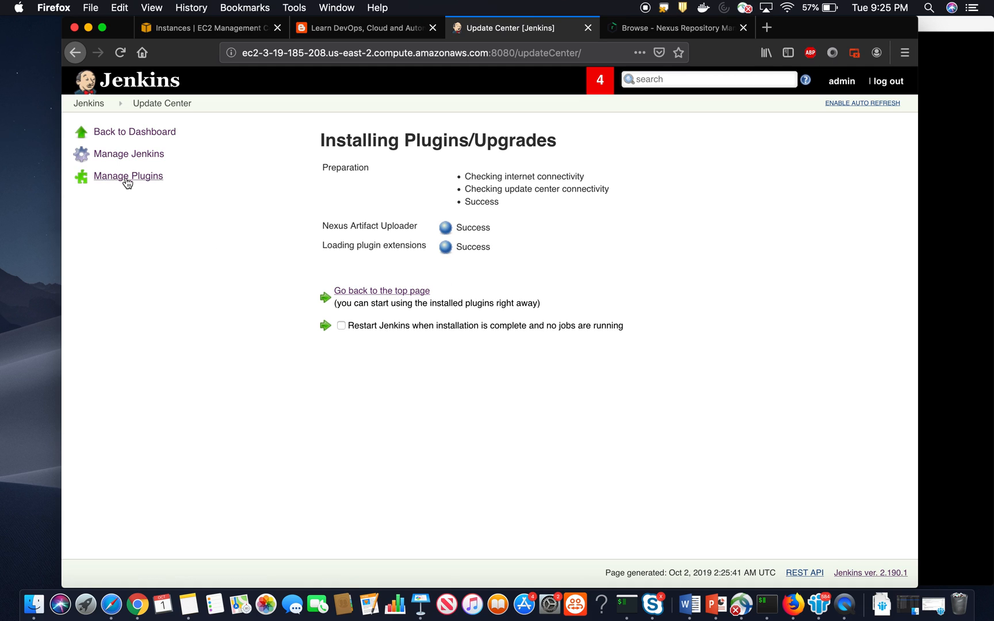
# - From the dashboard, open myFirstAutomateJob's configuration at its Build section
pyautogui.click(380, 290)
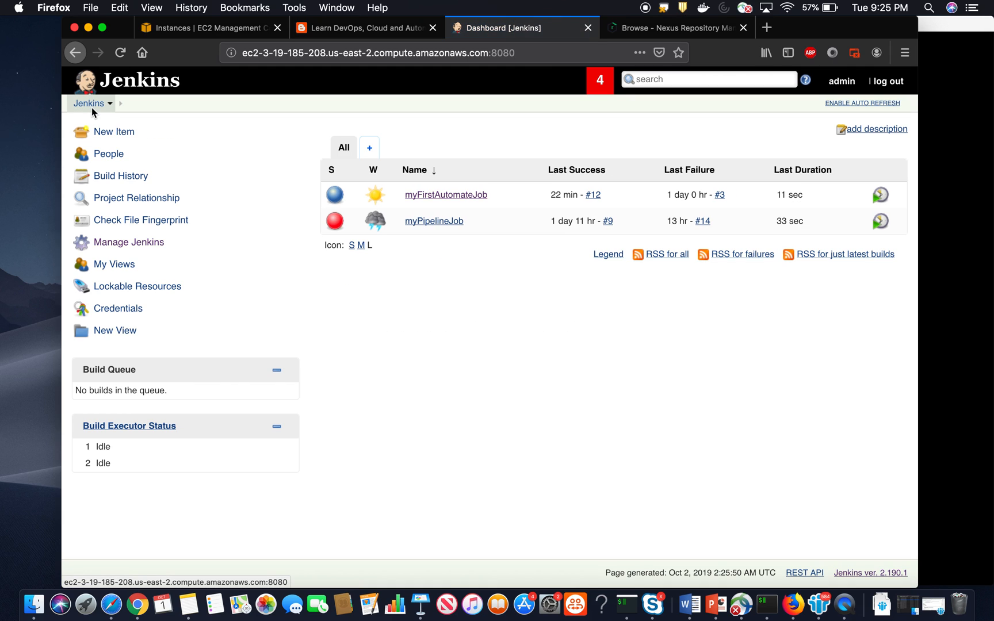
pyautogui.click(445, 194)
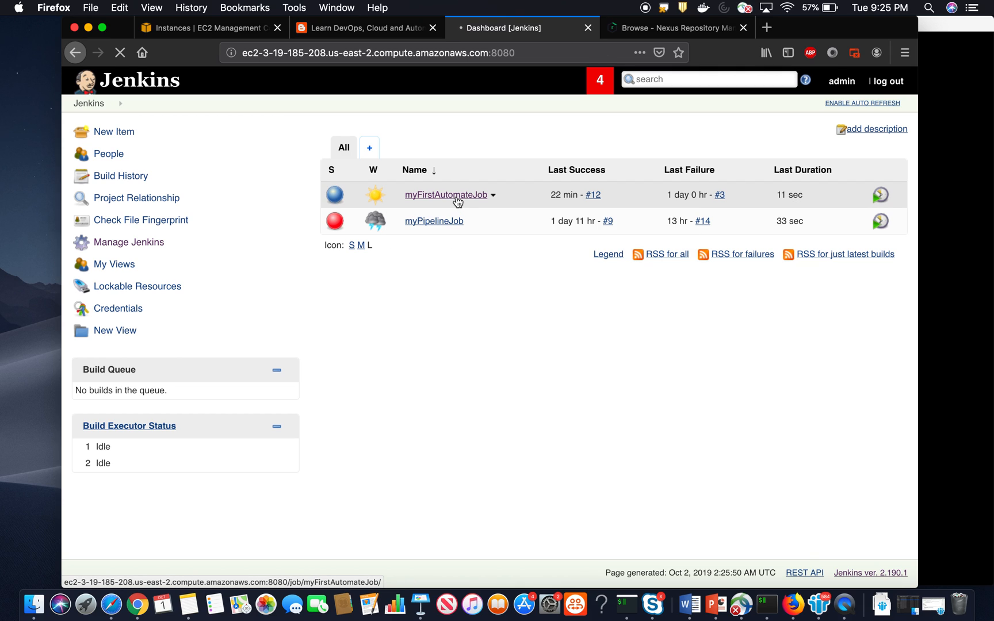
pyautogui.click(445, 194)
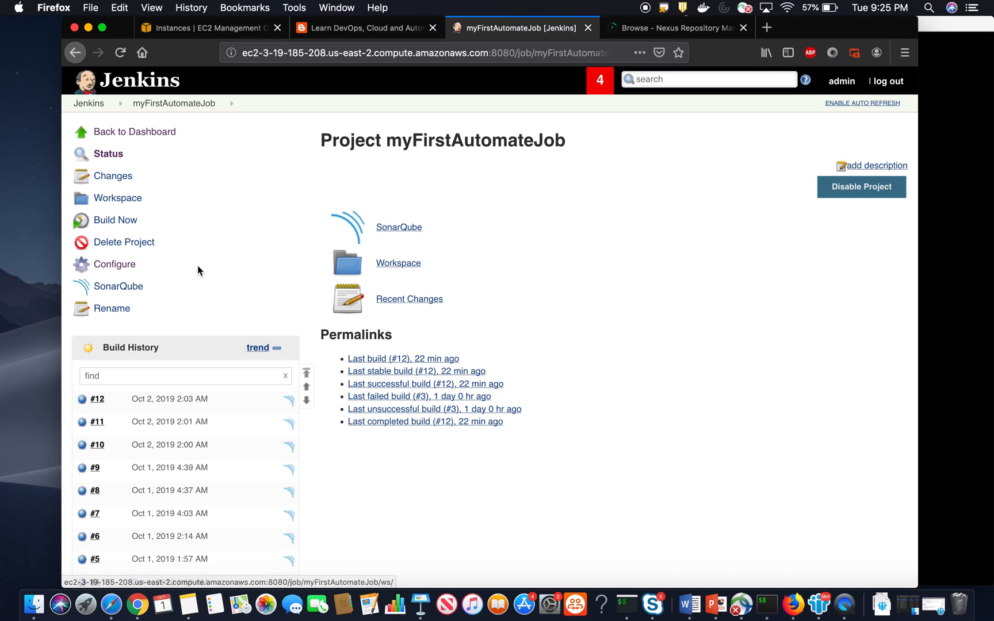
pyautogui.click(114, 265)
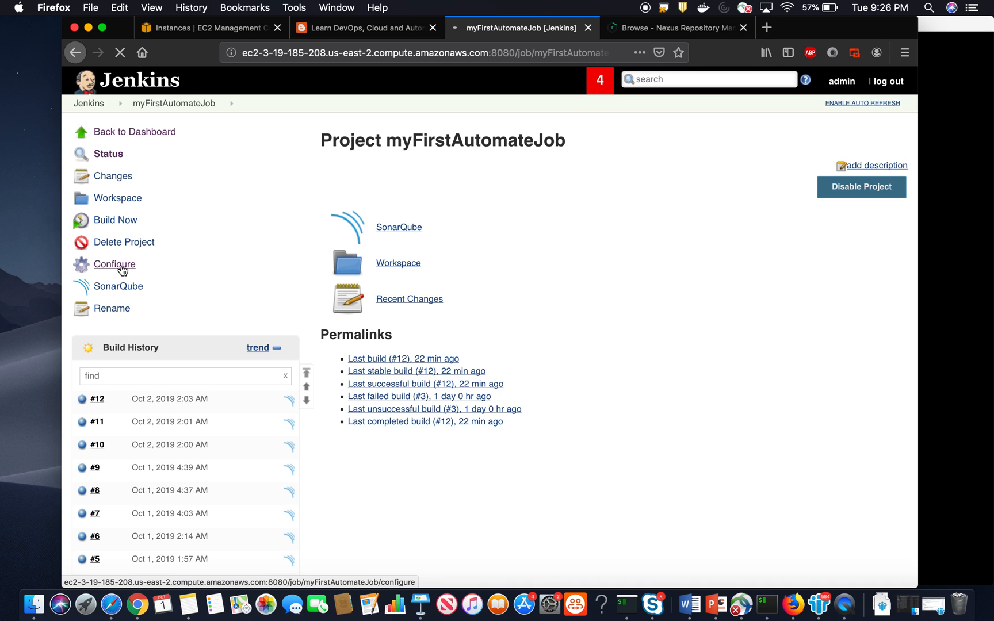
pyautogui.click(114, 264)
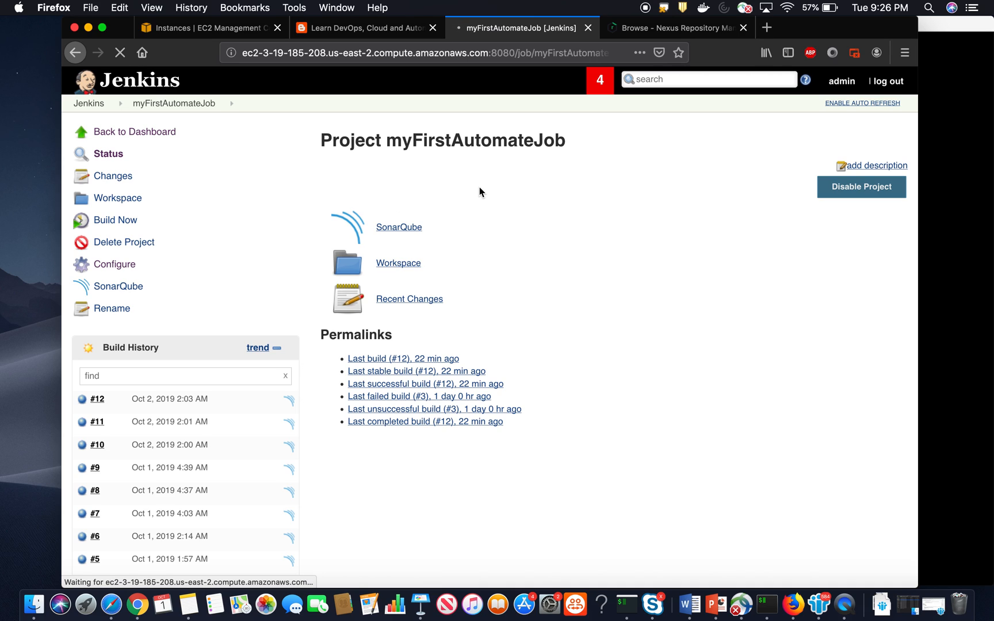
pyautogui.click(114, 263)
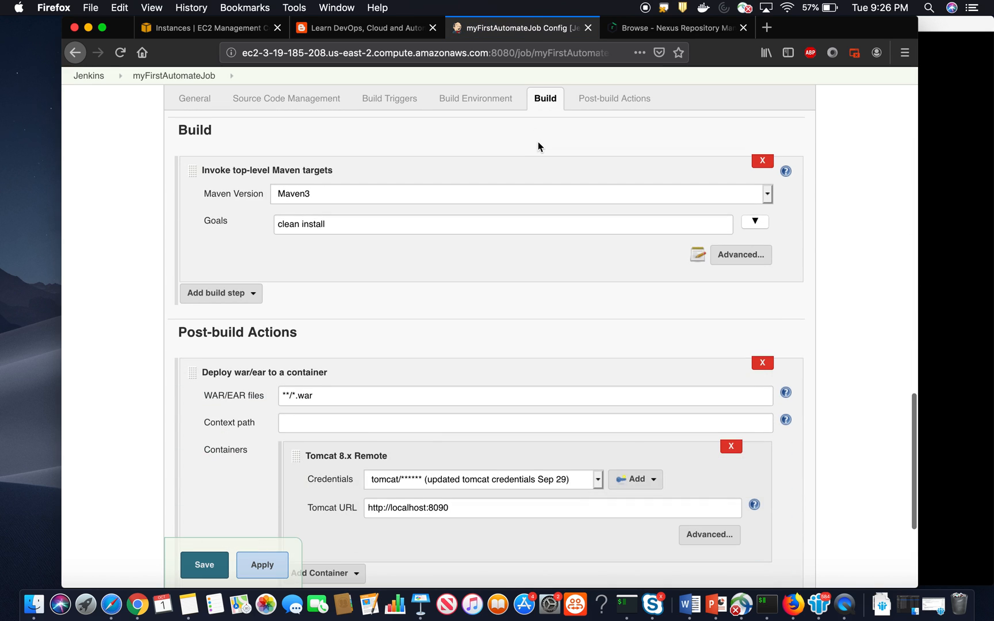
pyautogui.moveTo(221, 294)
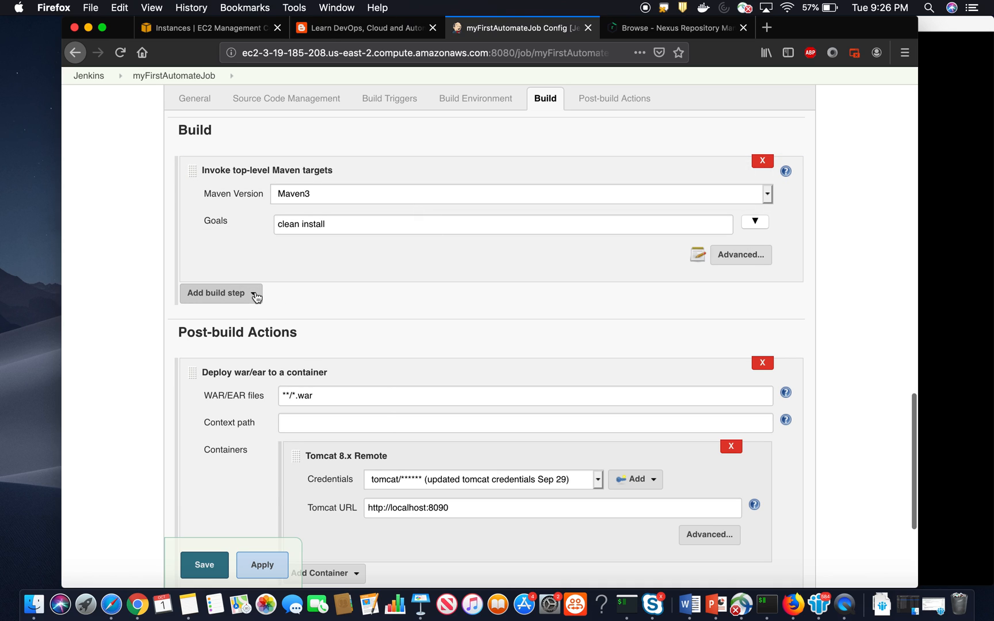
# - Add a Nexus artifact uploader build step using NEXUS3 over HTTP
pyautogui.click(221, 293)
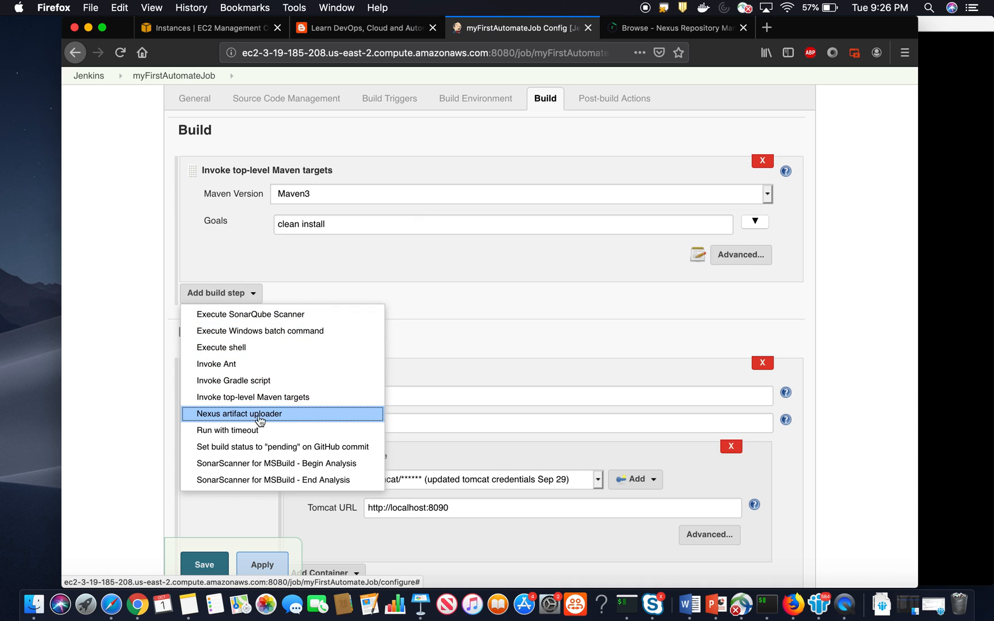
pyautogui.click(239, 413)
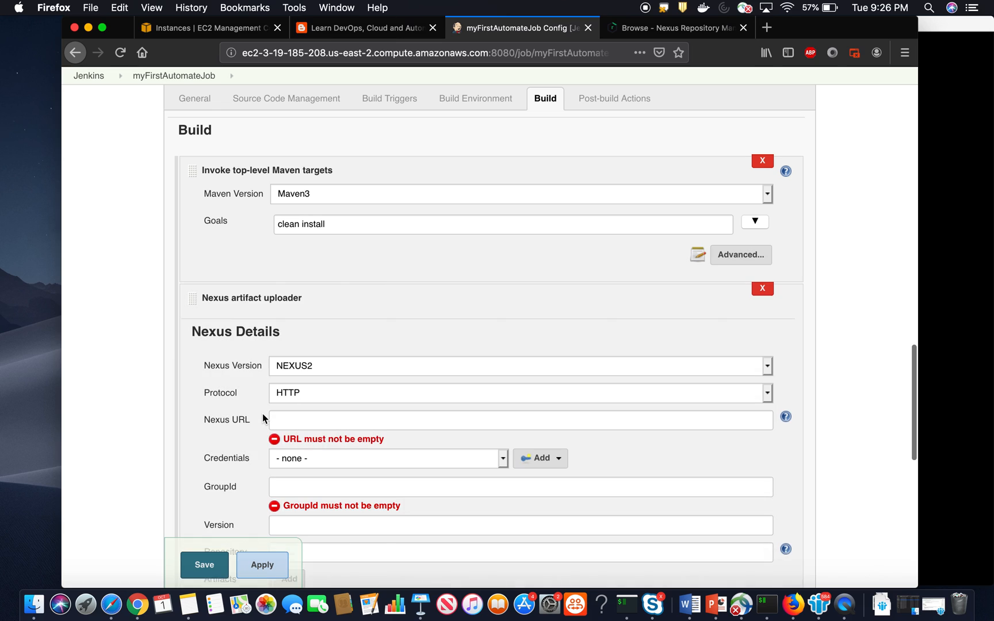
pyautogui.scroll(-3)
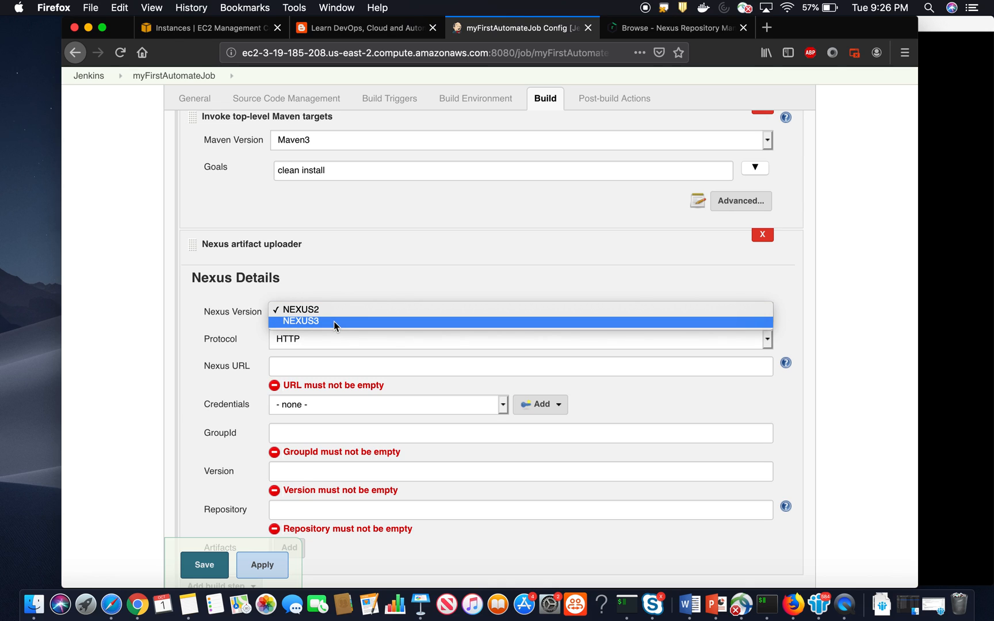
pyautogui.click(300, 321)
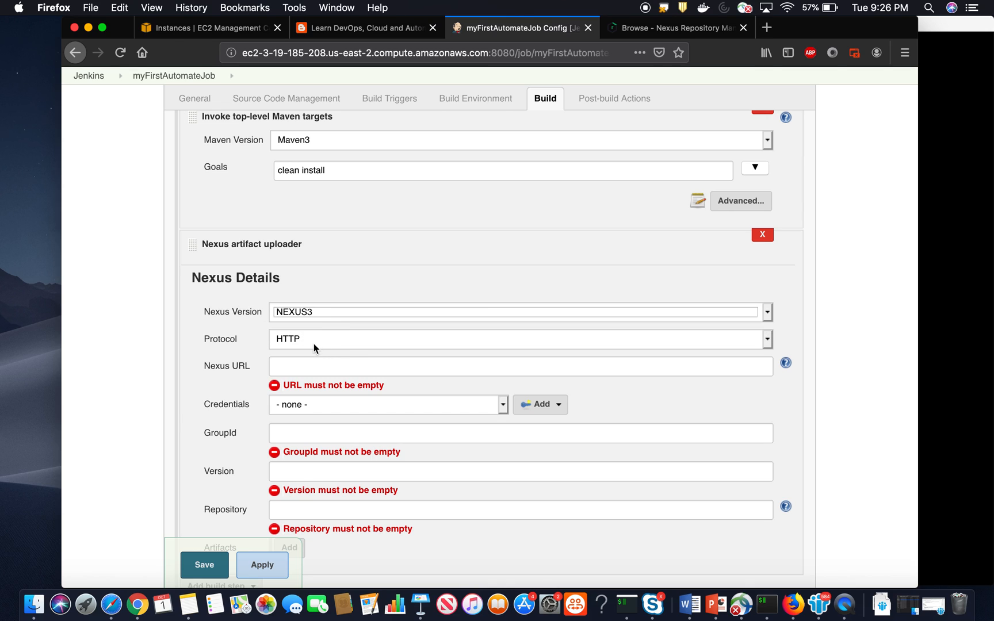
pyautogui.click(675, 28)
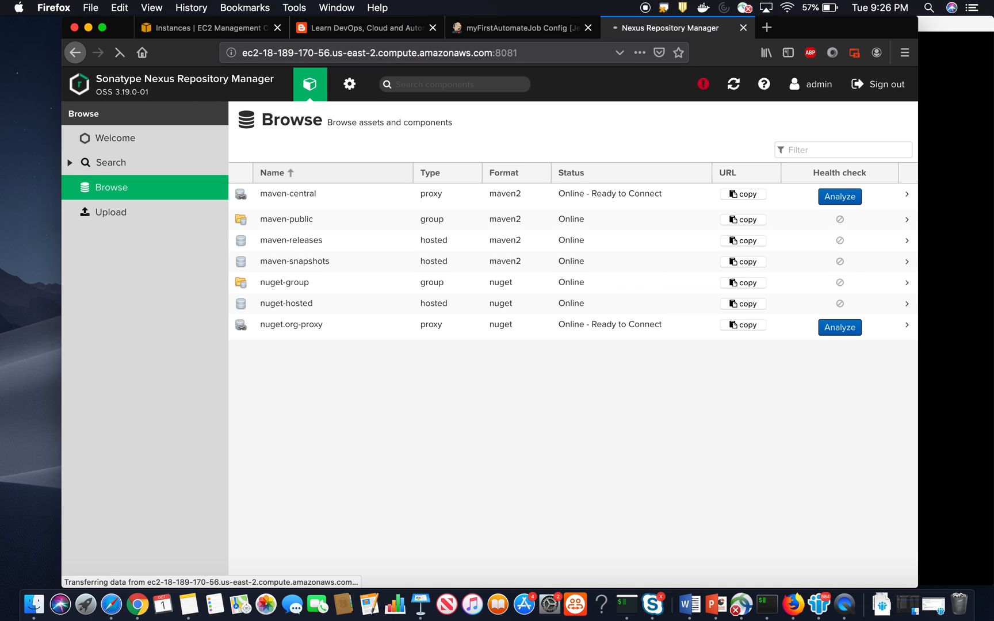
pyautogui.click(120, 53)
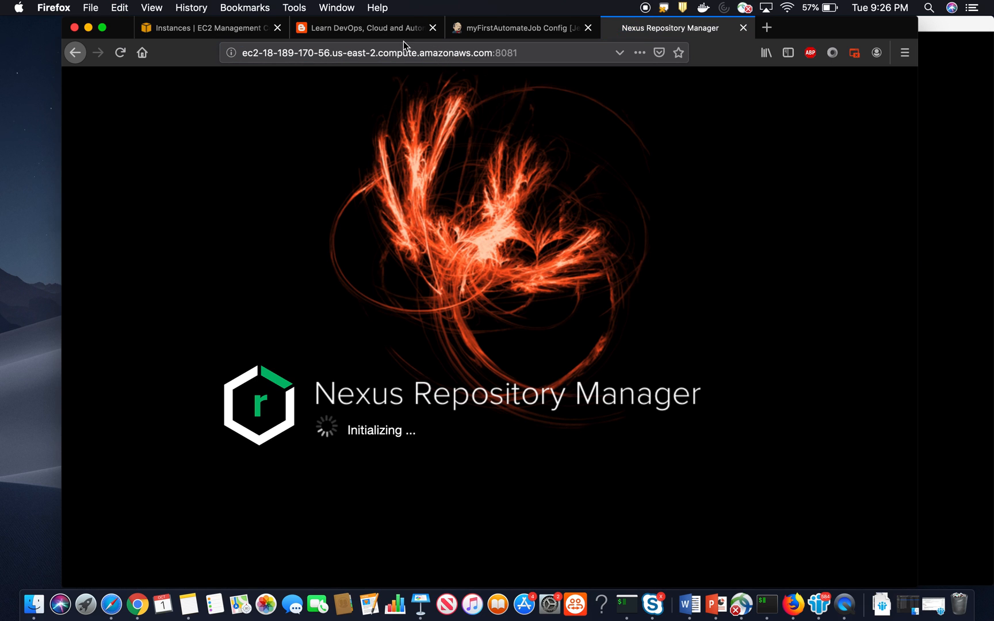
pyautogui.click(514, 28)
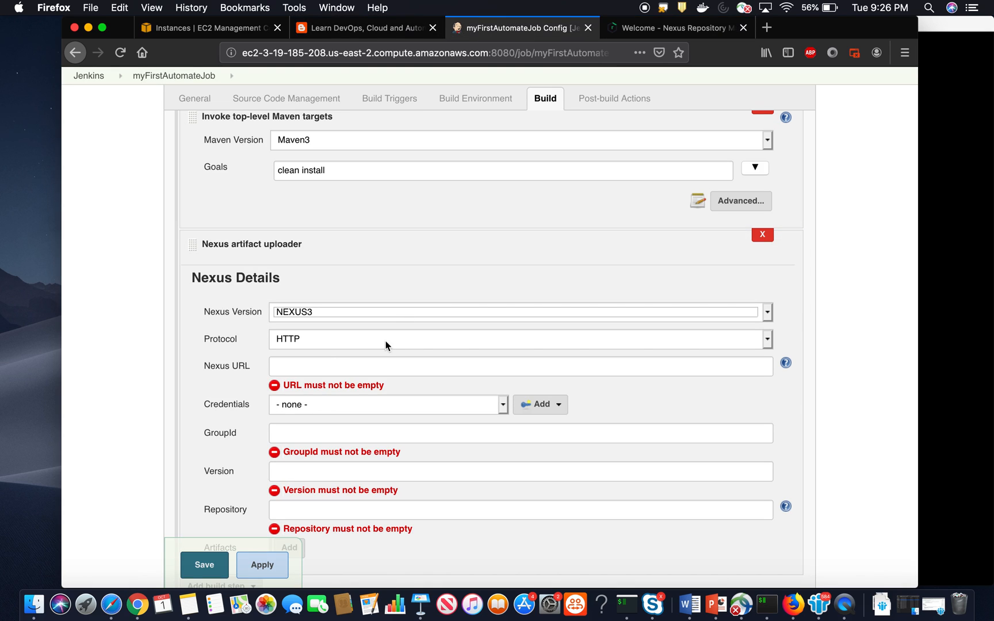
pyautogui.write('http://ec2-18-189-170-56.us-east-2.compute.amazonaws.com:8081')
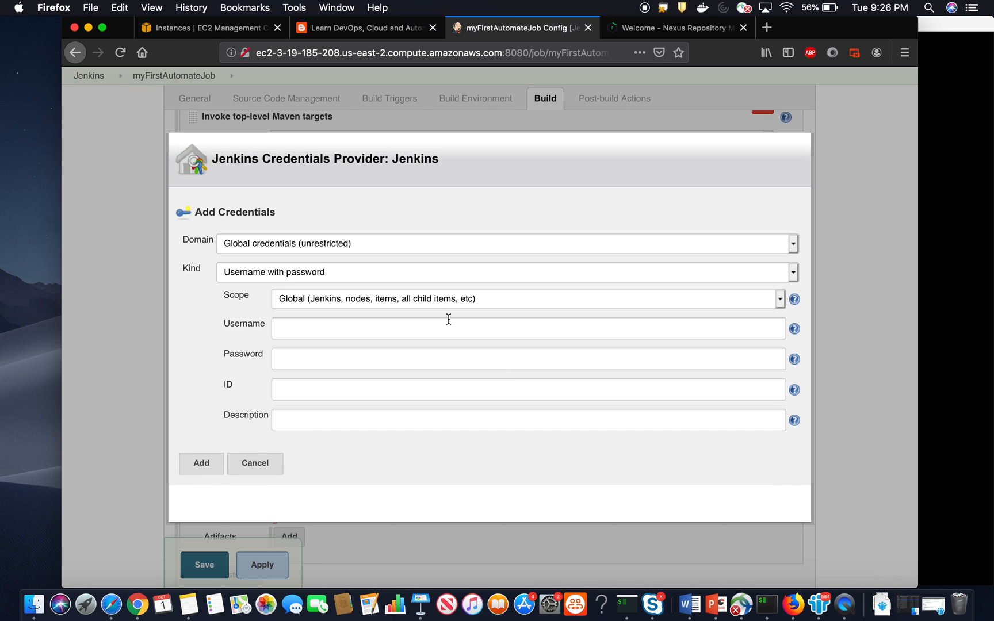
# - Add admin Nexus credentials described 'updated nexus credentials Oct 1 2019' and select them for the step
pyautogui.write('adm')
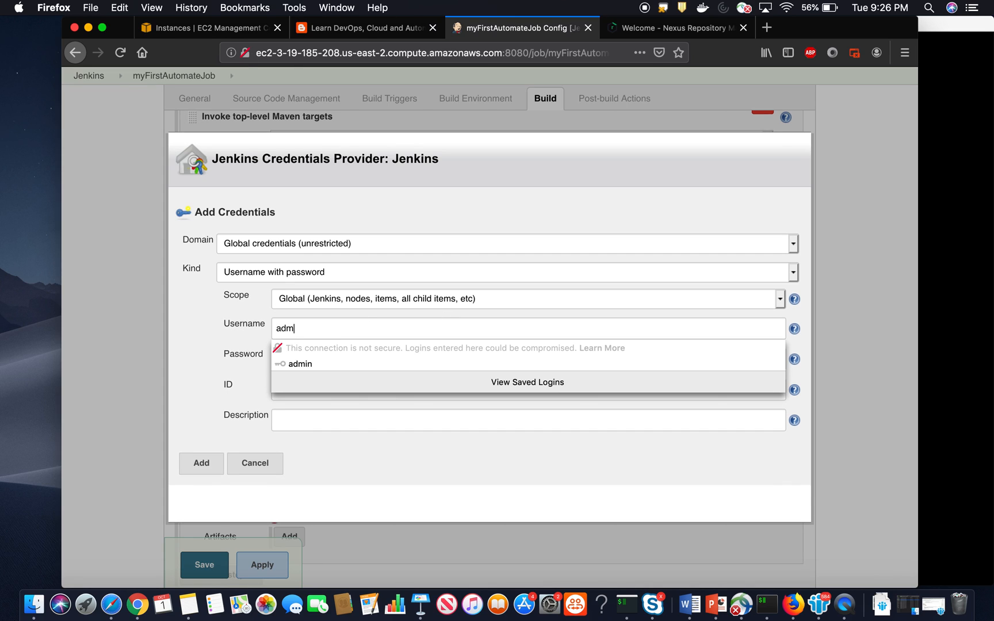
pyautogui.click(299, 364)
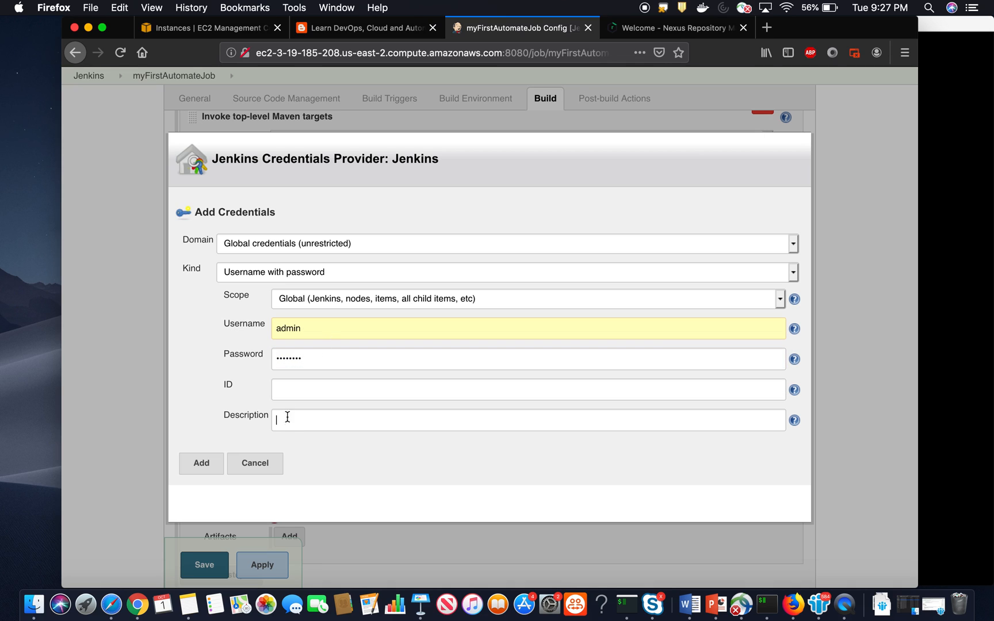
pyautogui.write('updated nexus credentials Oct 1 2019')
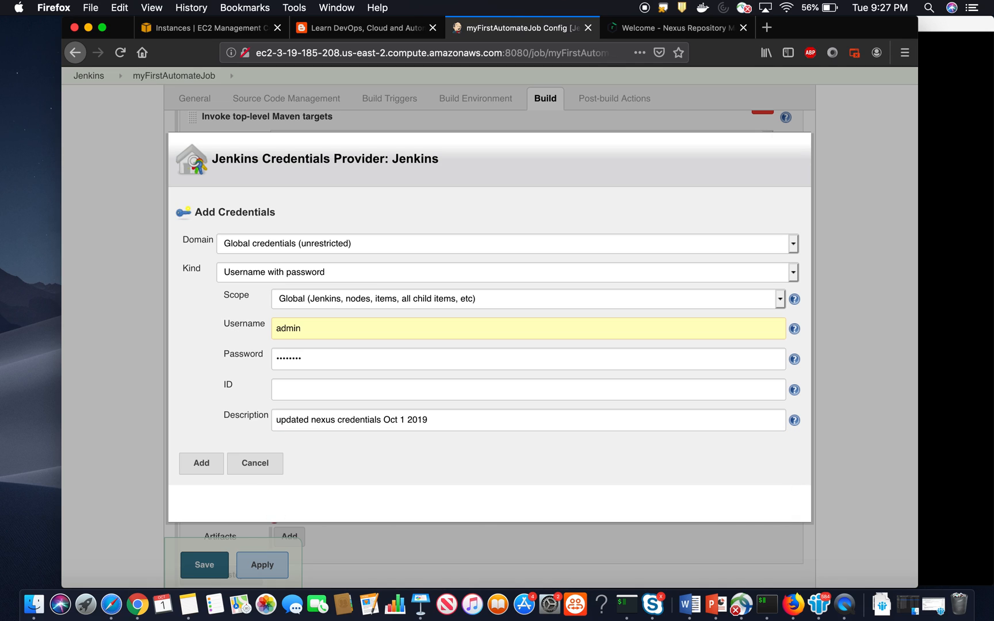
pyautogui.click(202, 463)
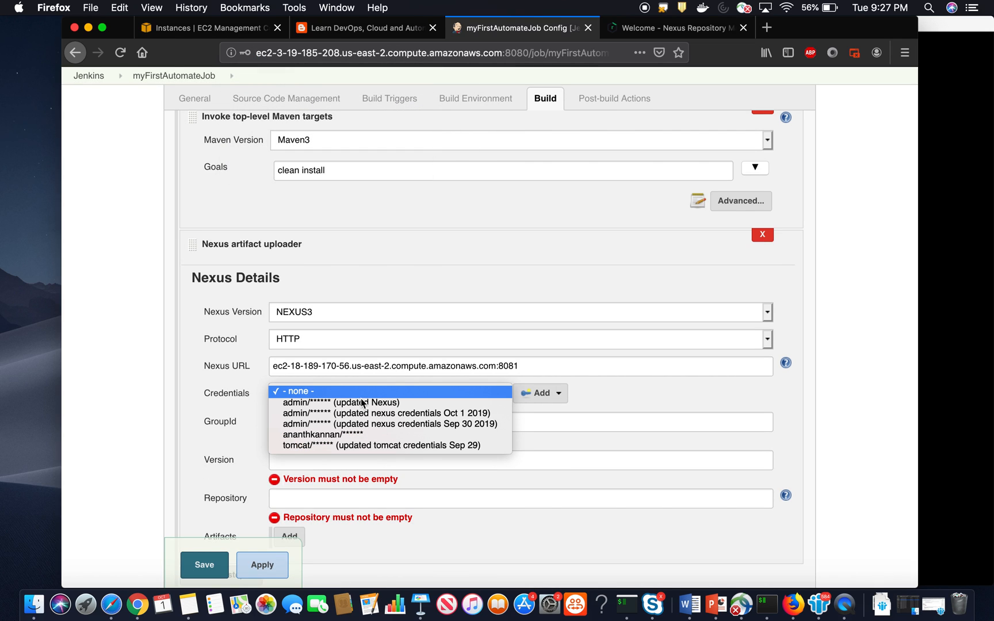
pyautogui.click(387, 413)
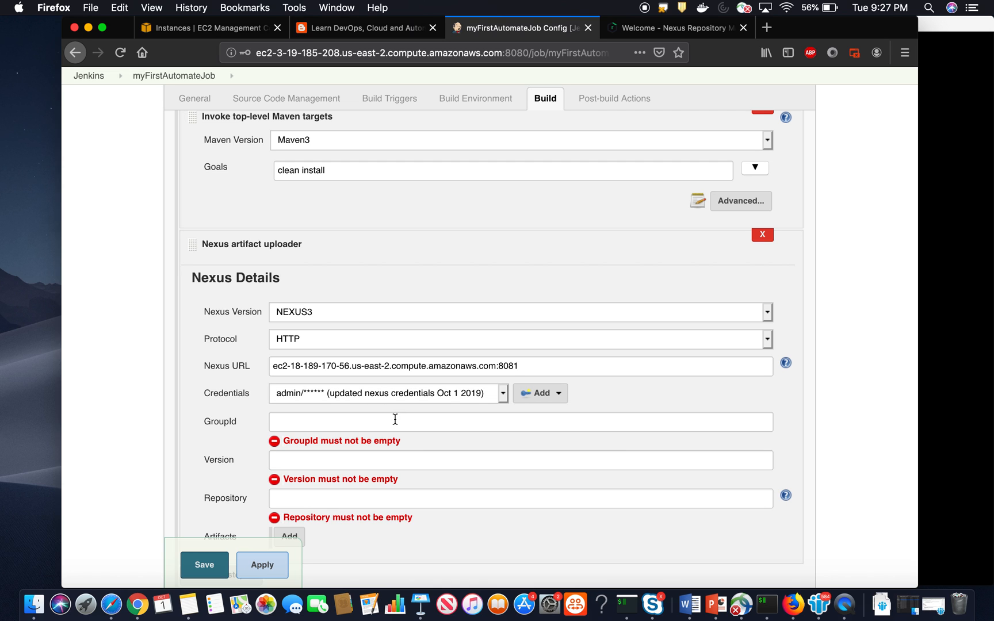
# - Check the job's Git repository URL and the POM path under the advanced Maven options
pyautogui.click(479, 97)
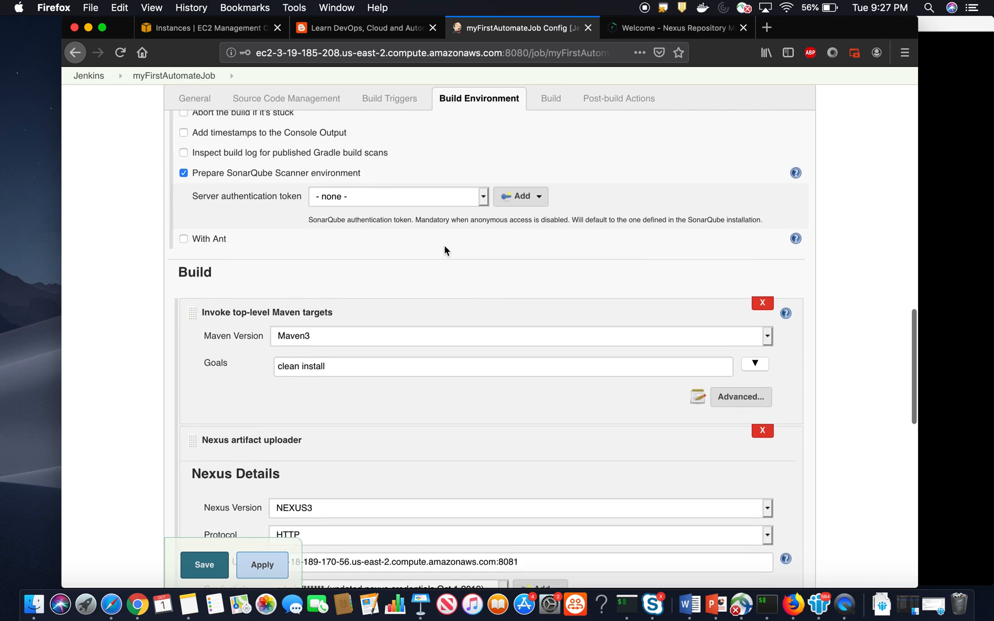
pyautogui.click(392, 98)
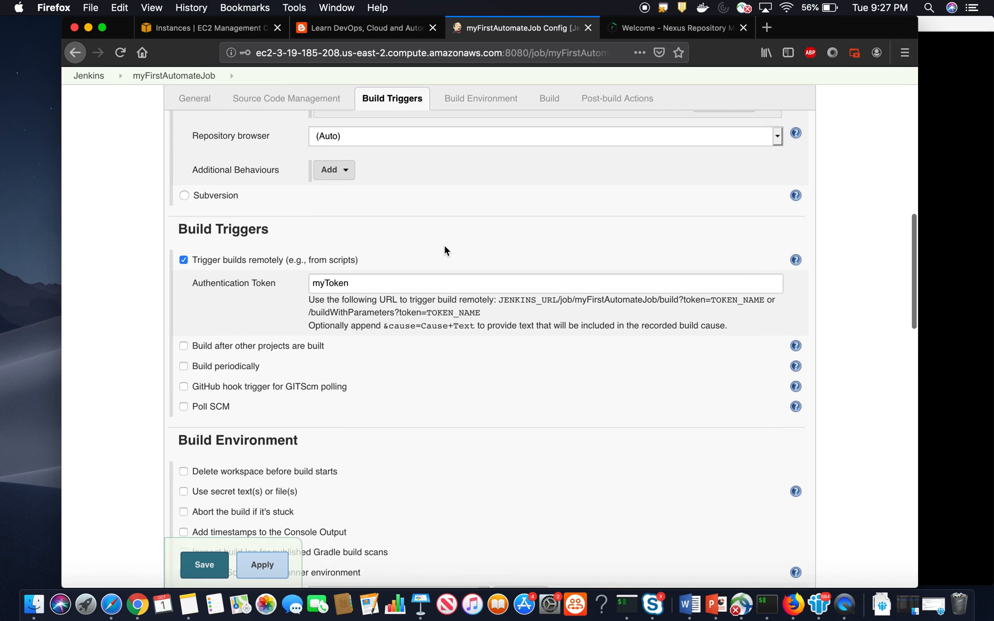
pyautogui.click(286, 98)
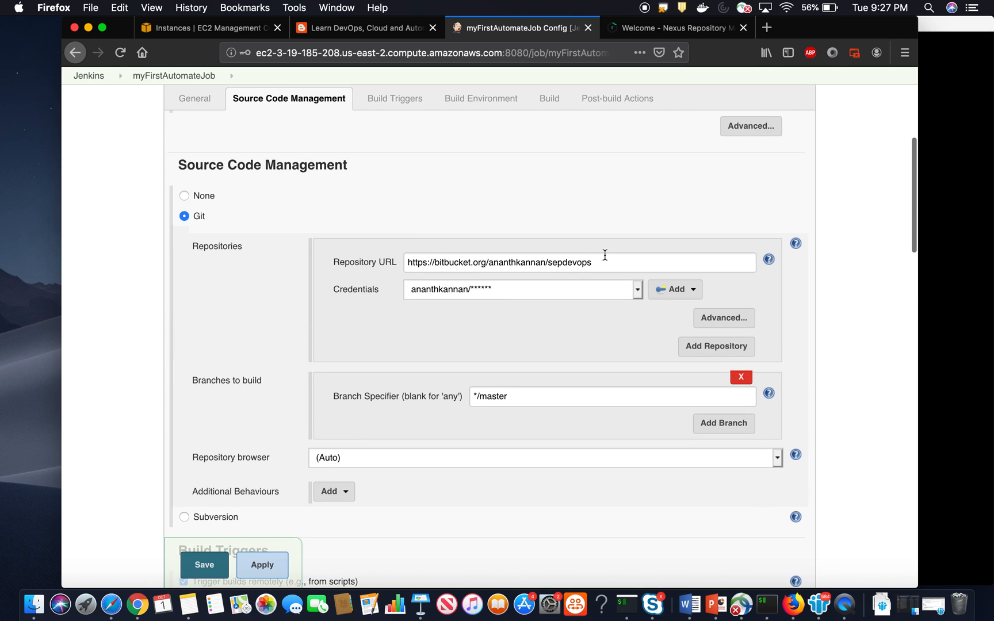
pyautogui.doubleClick(498, 262)
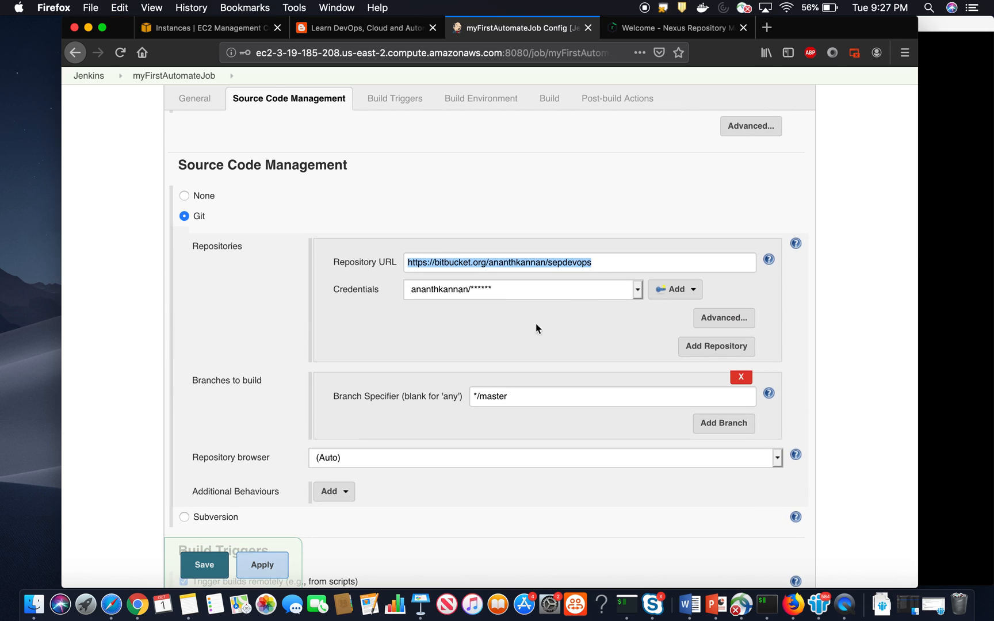
pyautogui.click(393, 98)
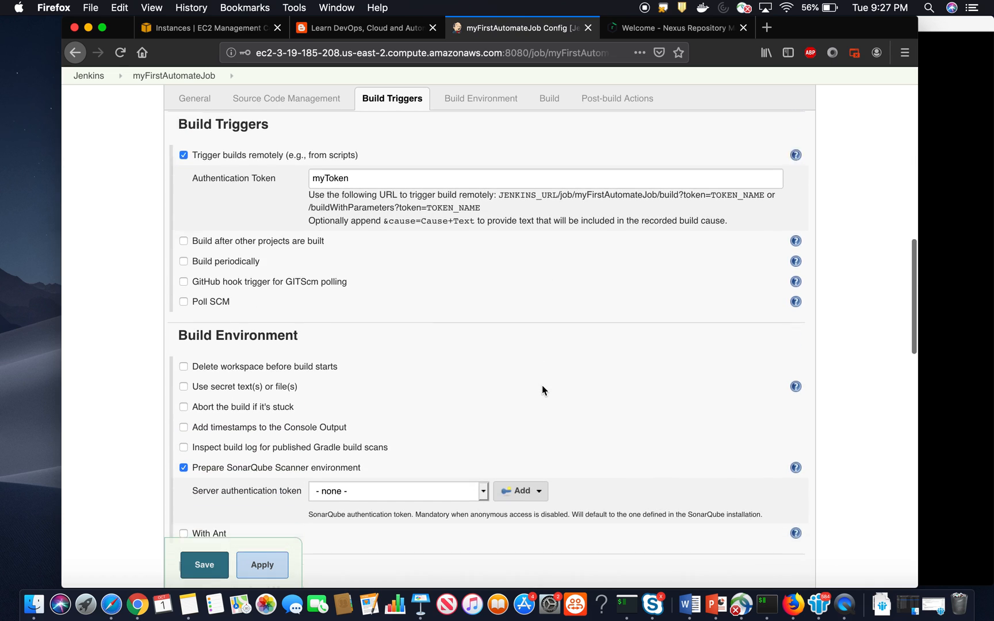
pyautogui.click(479, 97)
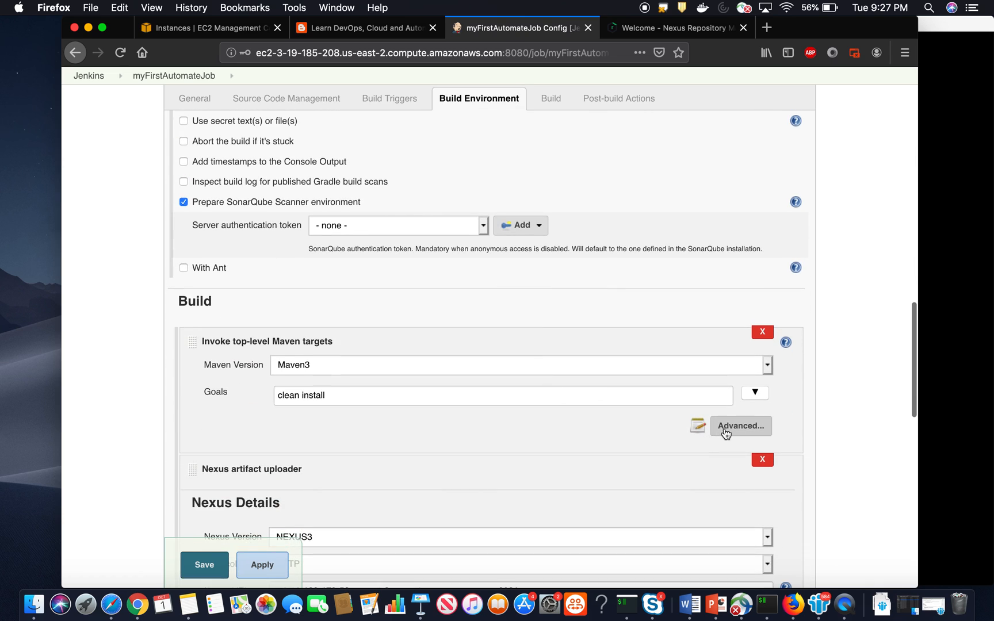
pyautogui.click(741, 426)
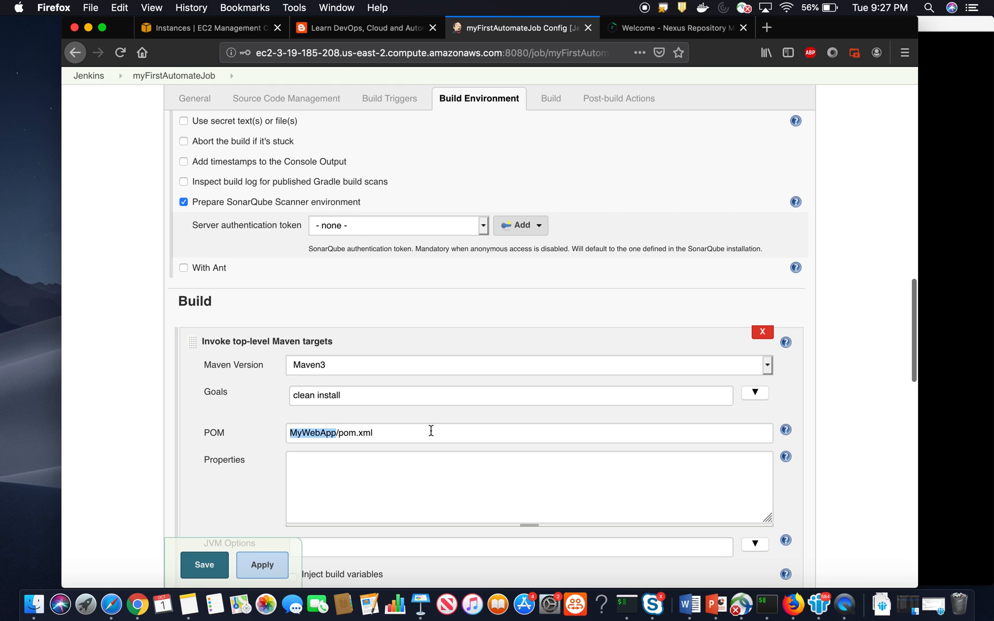
# - Fill the upload step with Version 1.0-SNAPSHOT and Repository maven-snapshots
pyautogui.click(544, 98)
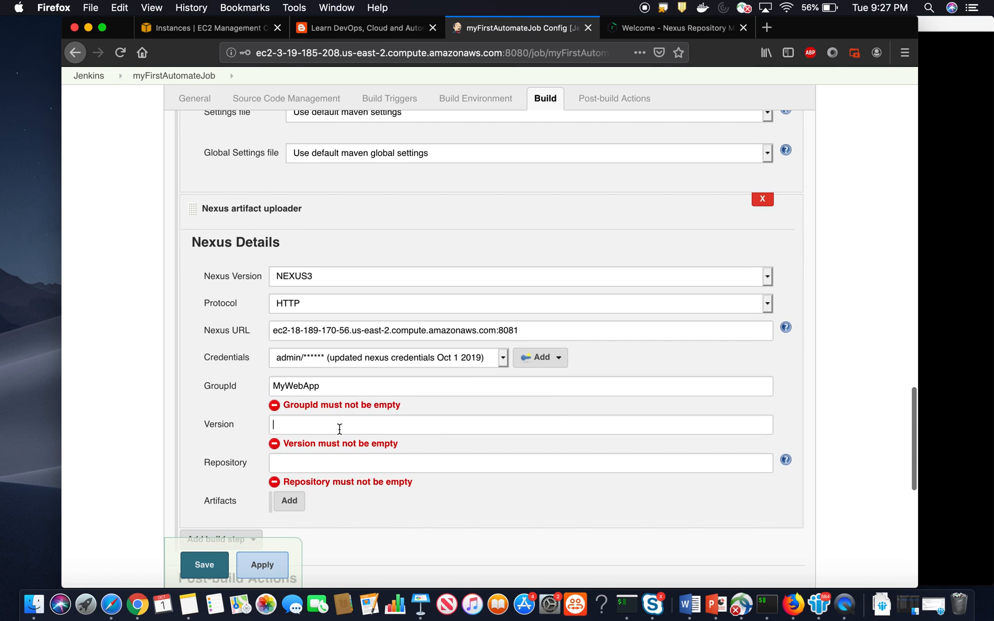
pyautogui.write('1.0-SNAPSHOT')
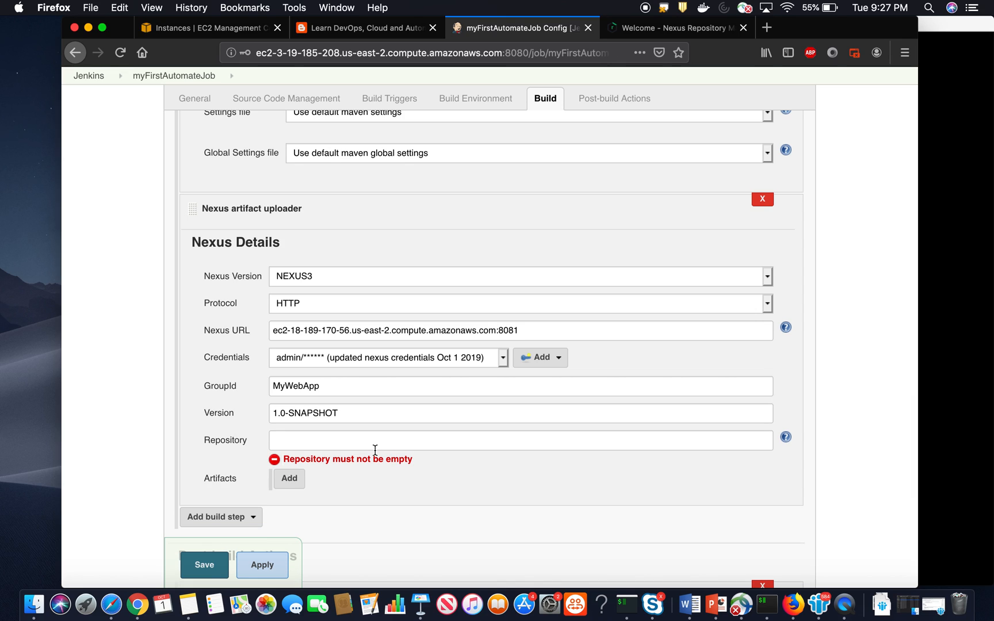
pyautogui.write('maven-snapshots')
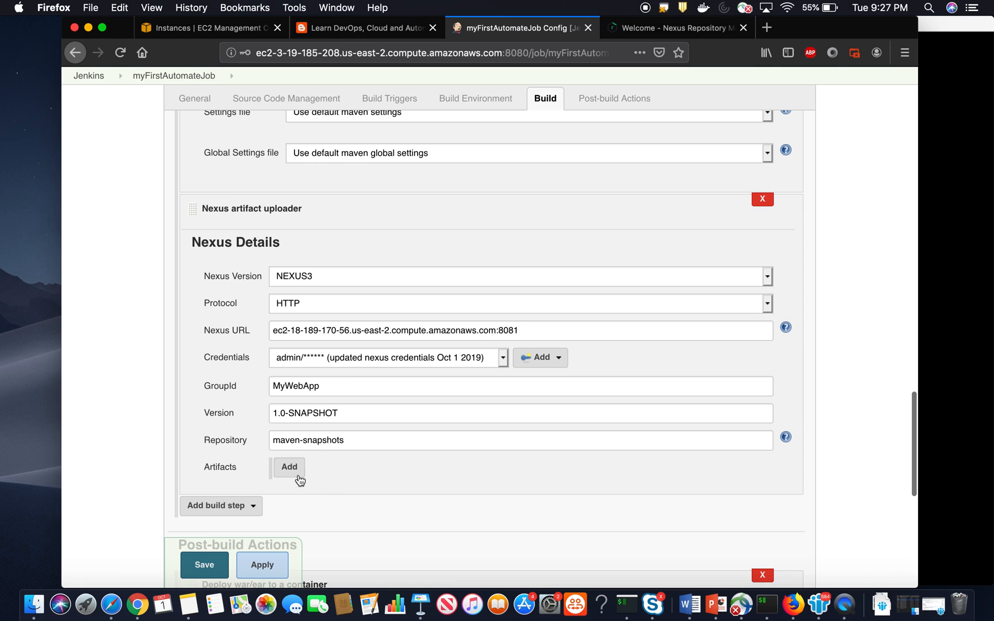
# - Add artifact MyWebApp of type war with file MyWebApp/target/MyWebApp.war
pyautogui.click(288, 467)
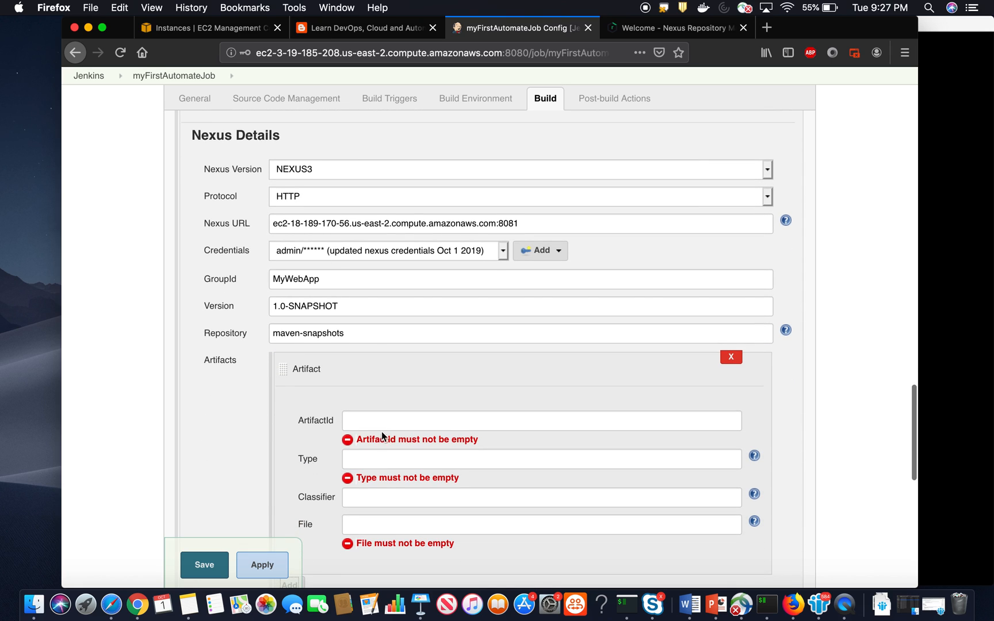
pyautogui.write('MyWebApp')
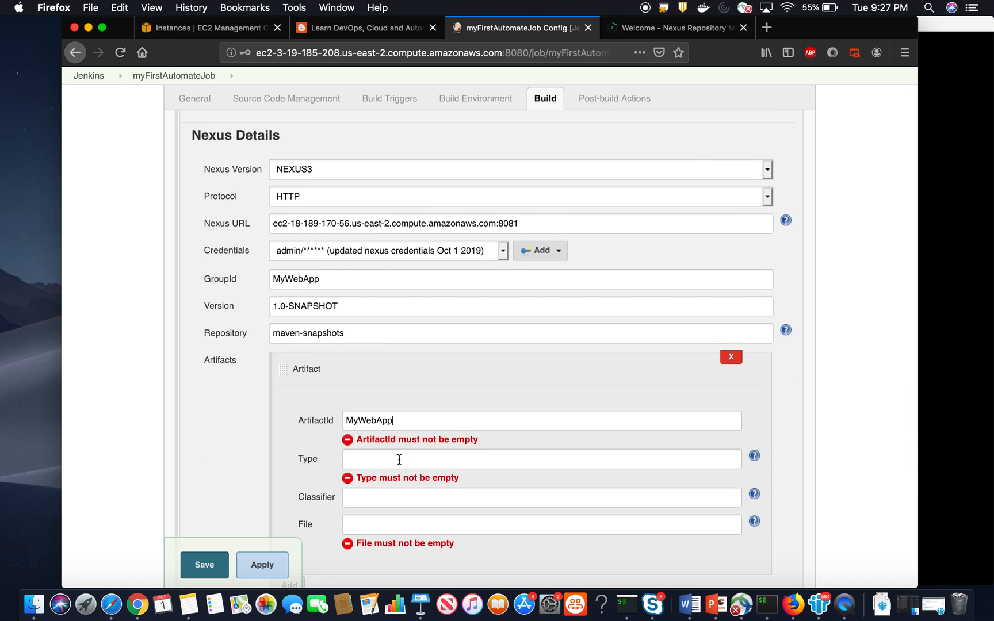
pyautogui.write('war')
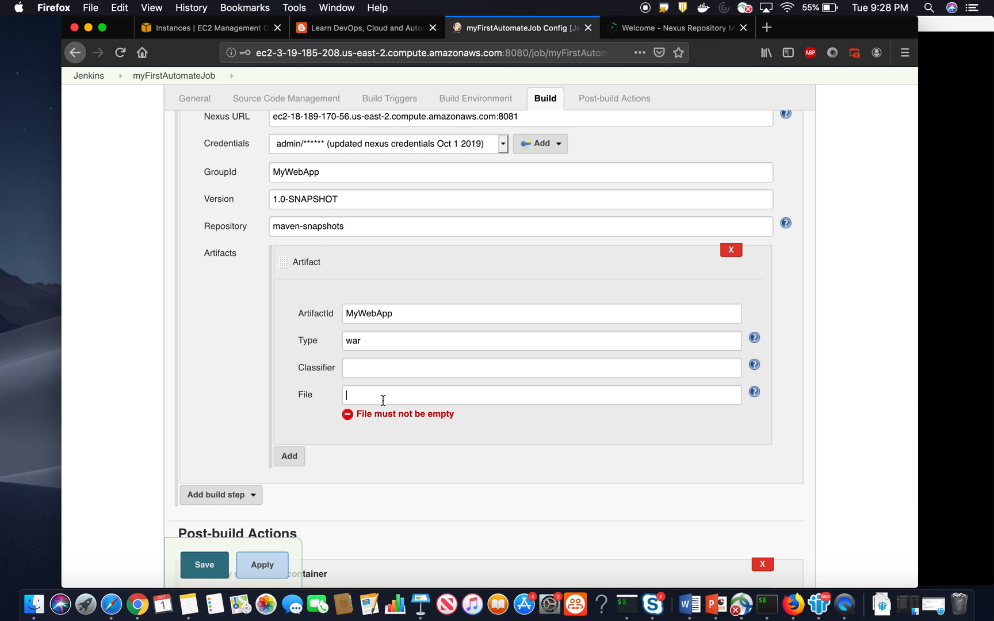
pyautogui.write('MyWebApp/')
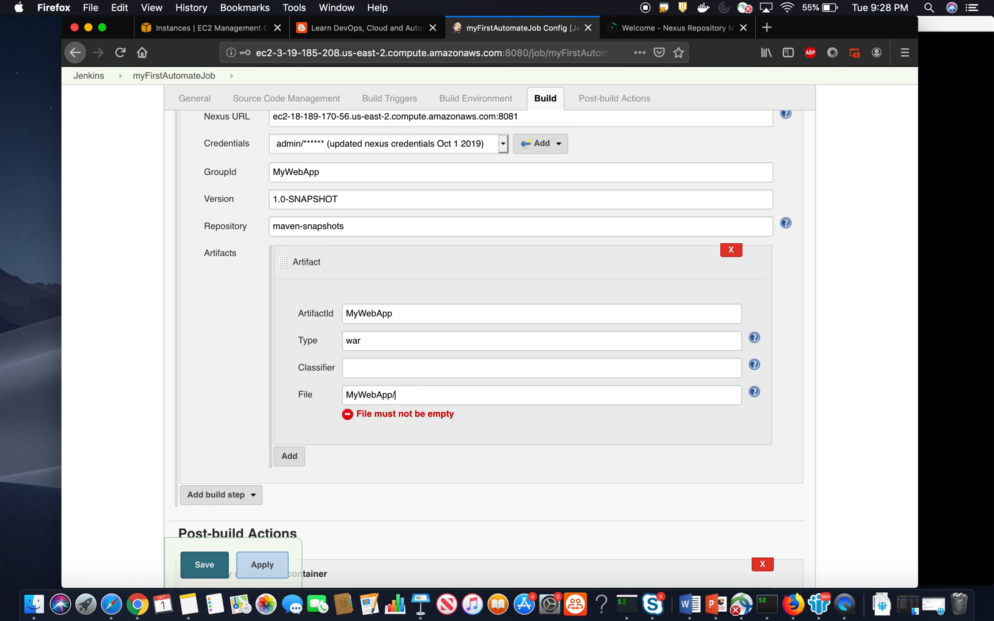
pyautogui.write('target')
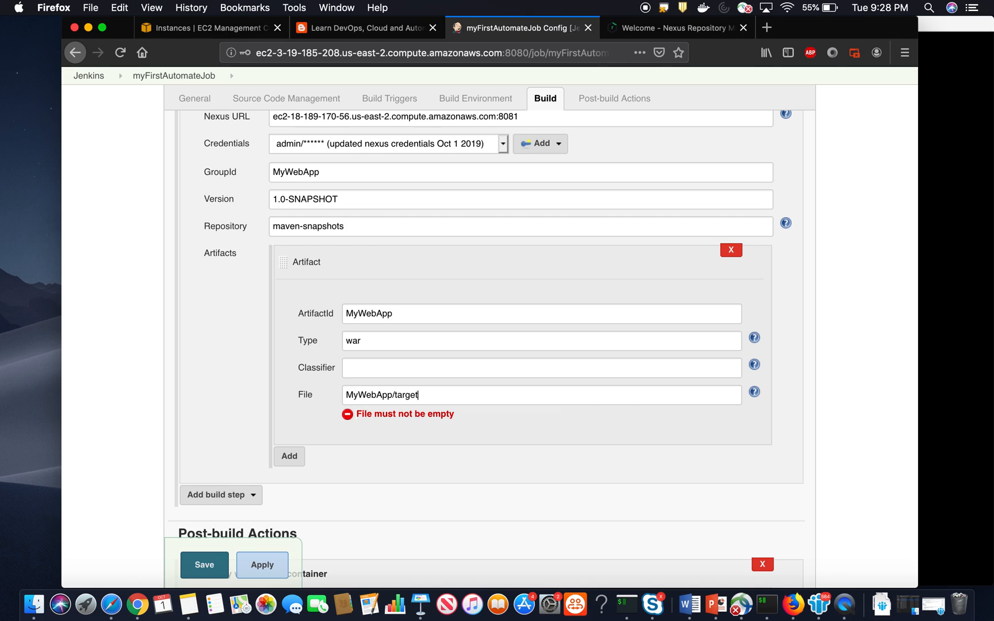
pyautogui.write('/MyWebApp.')
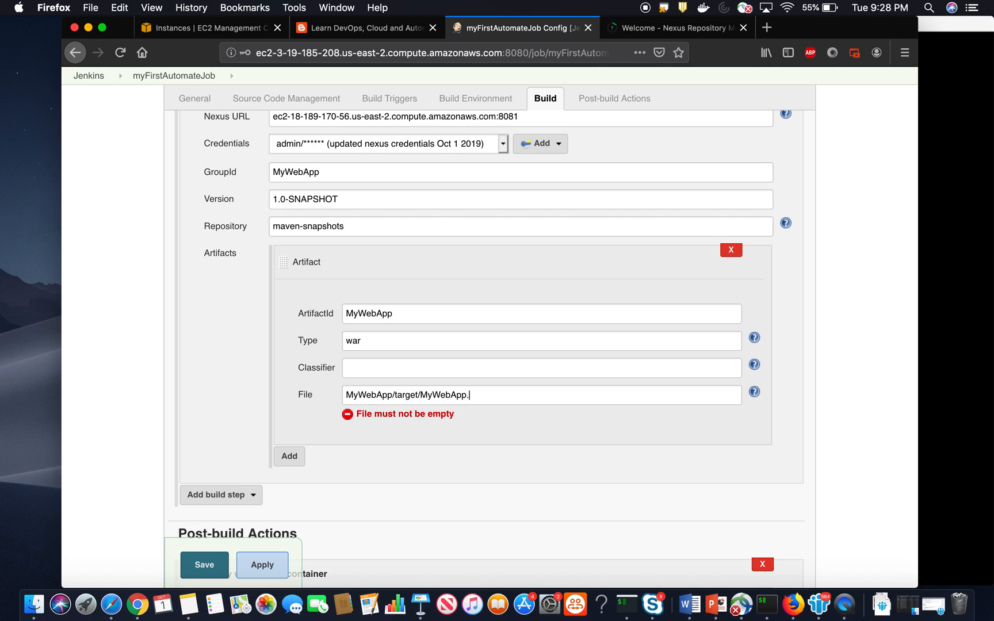
pyautogui.write('war')
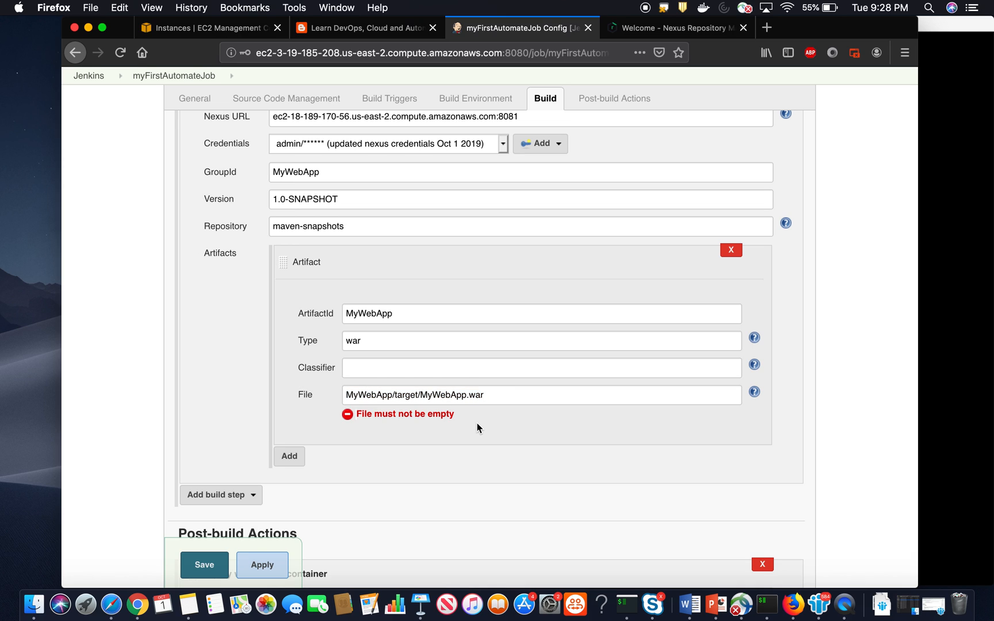
pyautogui.scroll(-3)
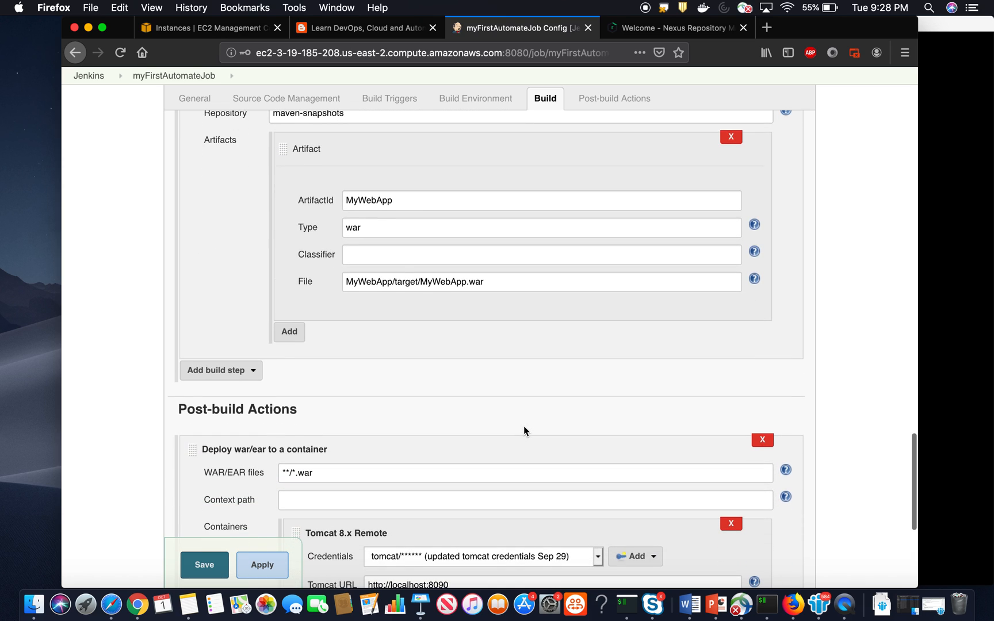
pyautogui.moveTo(376, 311)
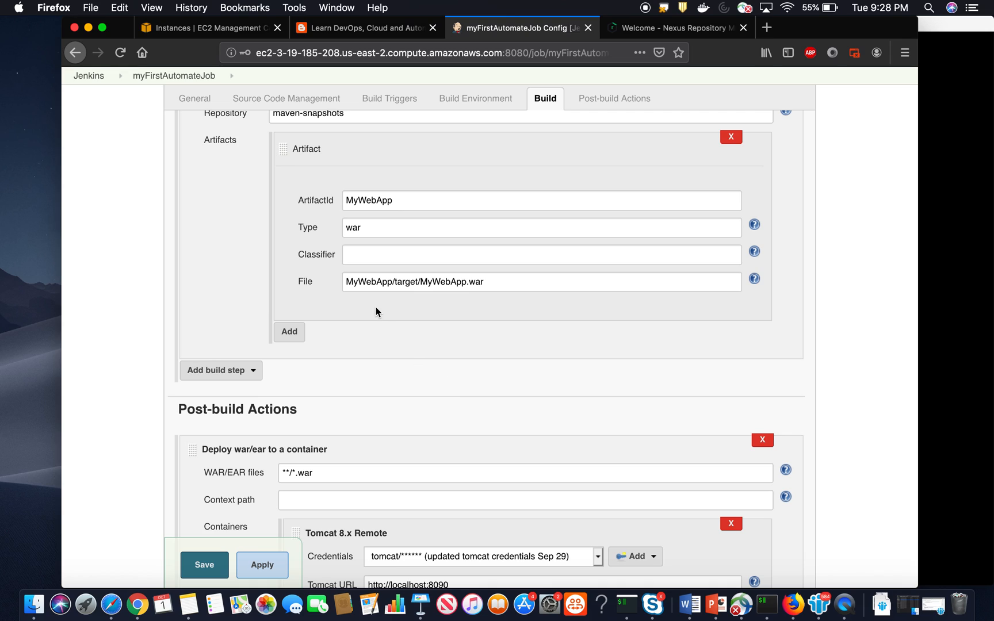
pyautogui.moveTo(374, 303)
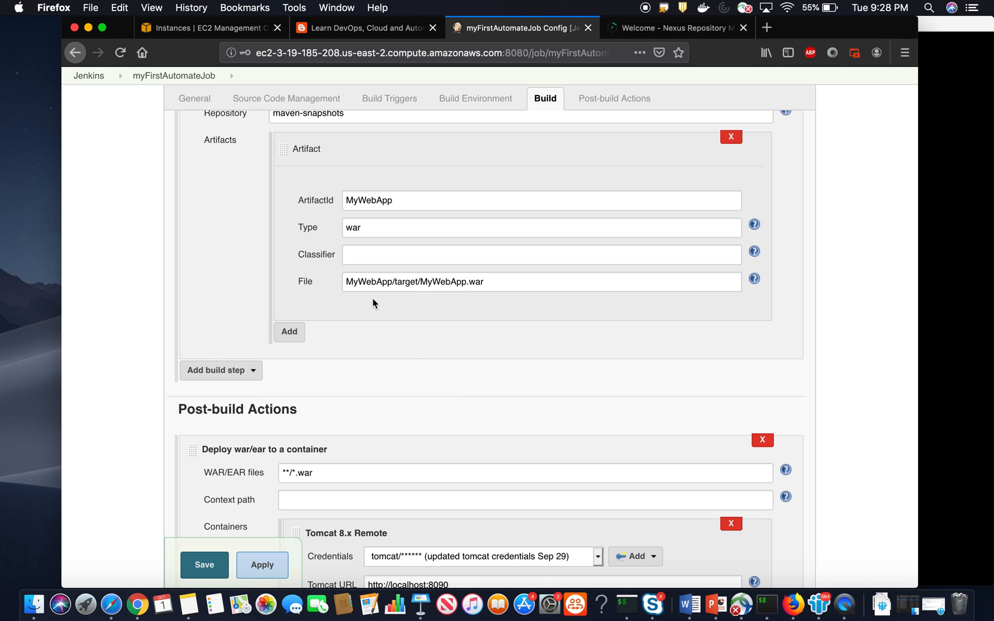
pyautogui.moveTo(374, 300)
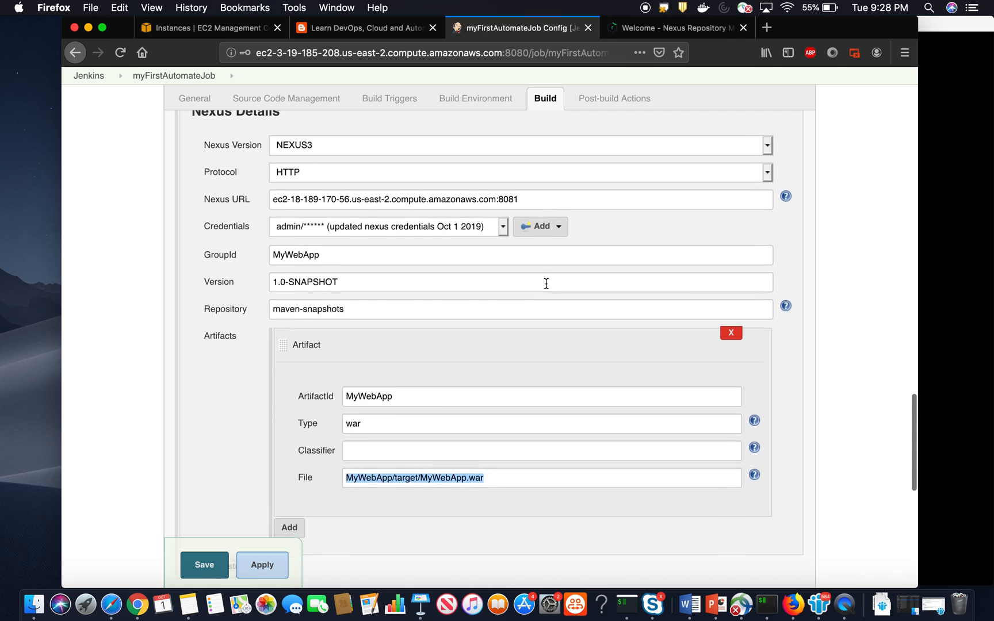
# - Save the job, run build #13 and confirm its console shows MyWebApp.war uploaded to maven-snapshots
pyautogui.click(614, 97)
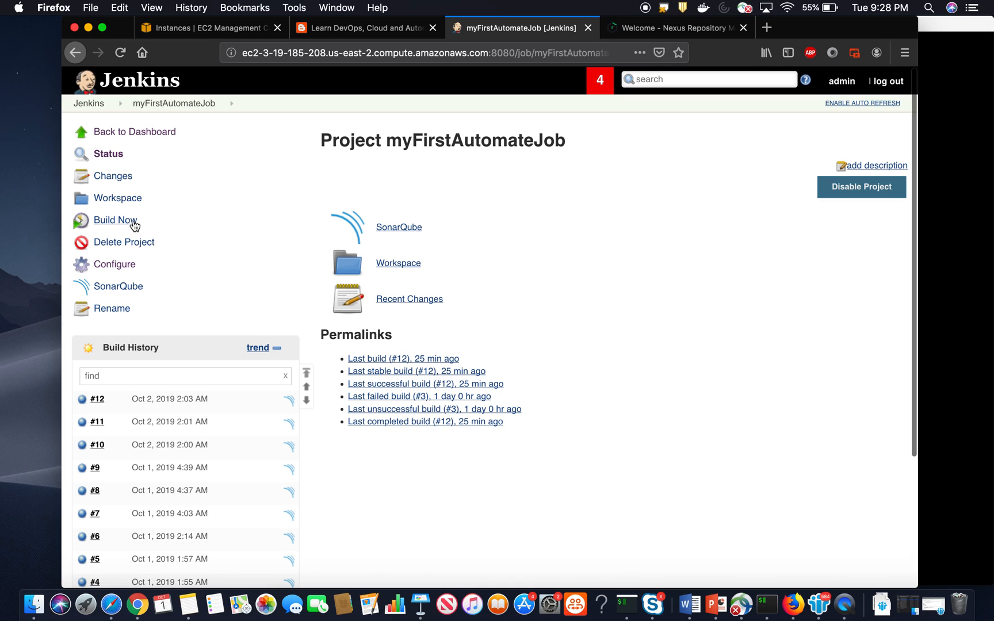
pyautogui.click(115, 220)
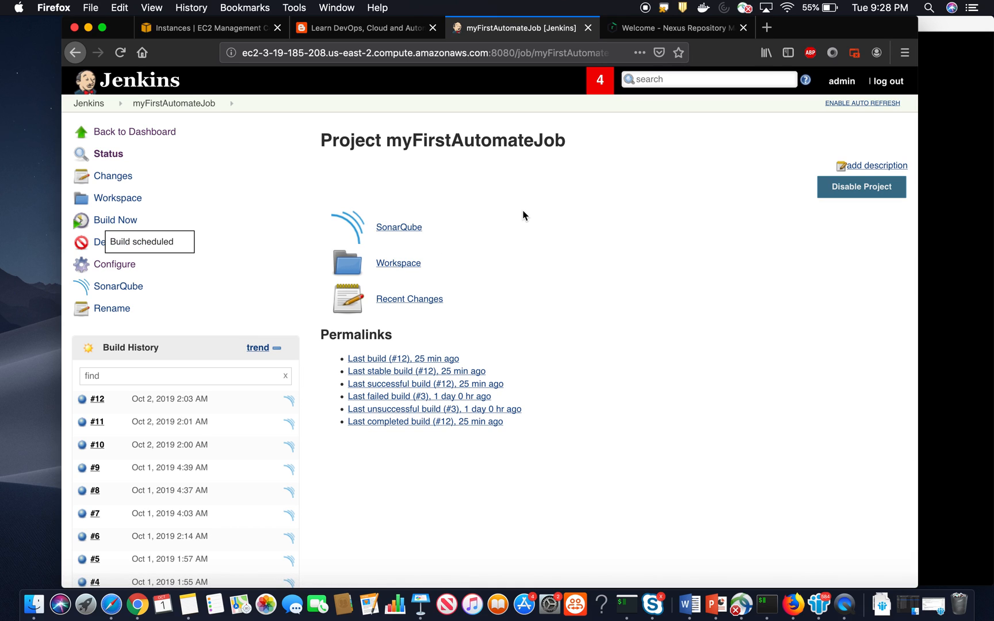
pyautogui.click(115, 219)
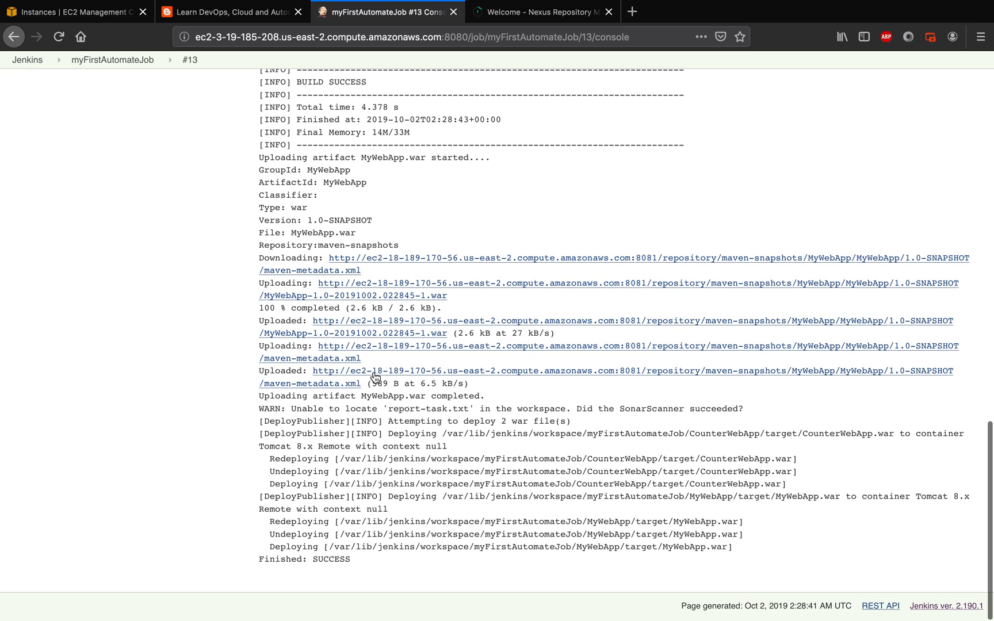
pyautogui.scroll(3)
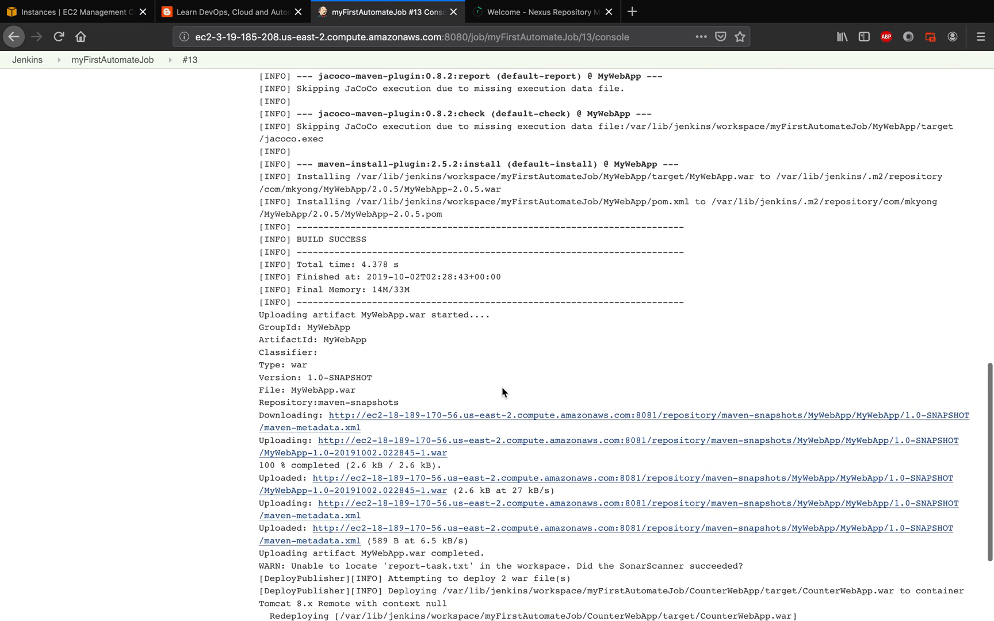
pyautogui.click(539, 12)
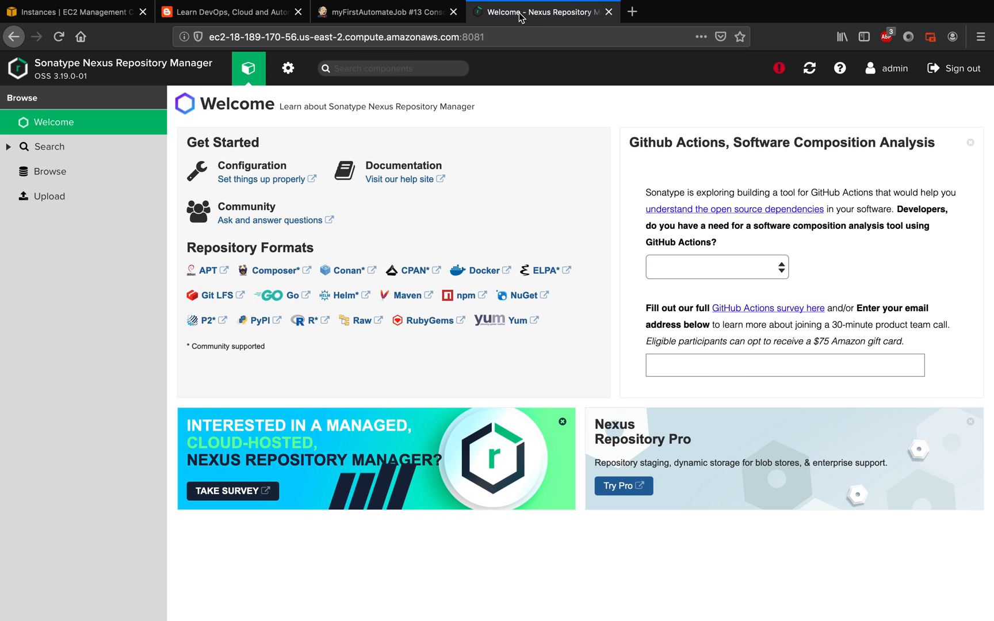
pyautogui.moveTo(49, 195)
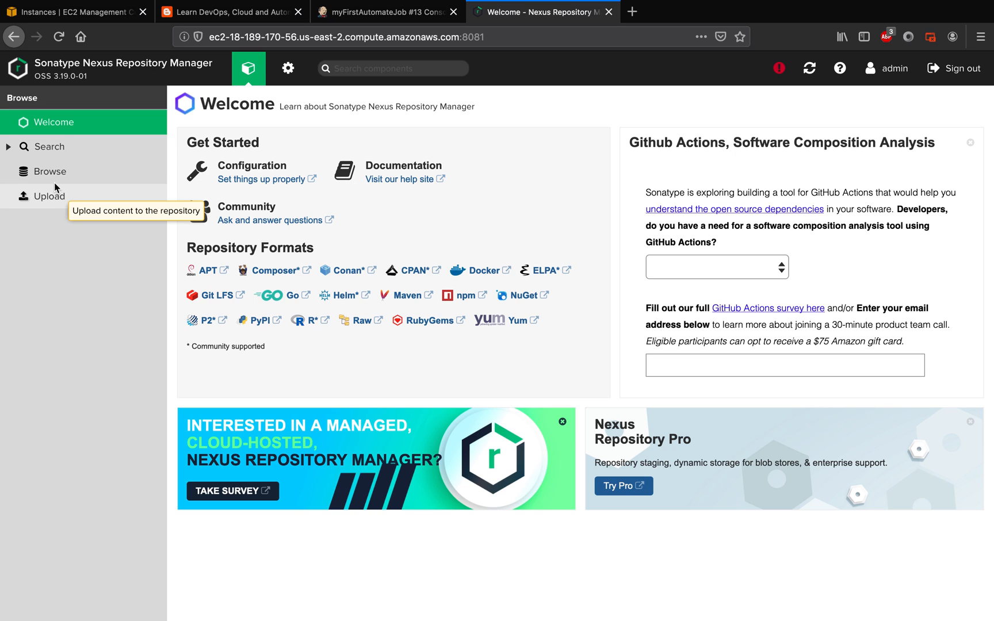
# - Browse maven-snapshots to the MyWebApp 1.0-SNAPSHOT version 1.0-20191002.022845-1, then return to Jenkins build #13
pyautogui.click(49, 171)
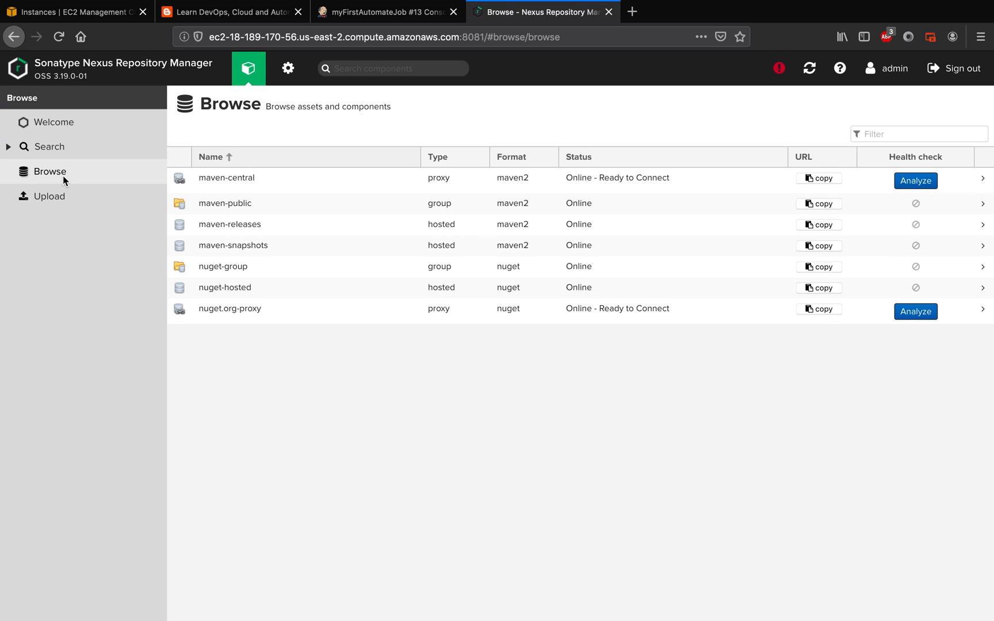
pyautogui.click(232, 245)
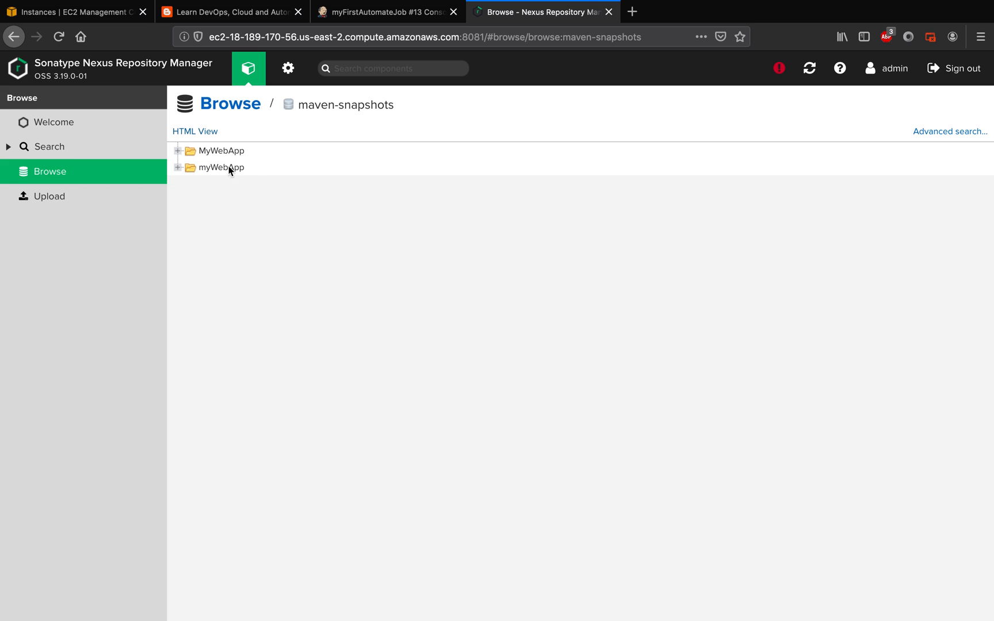
pyautogui.click(223, 151)
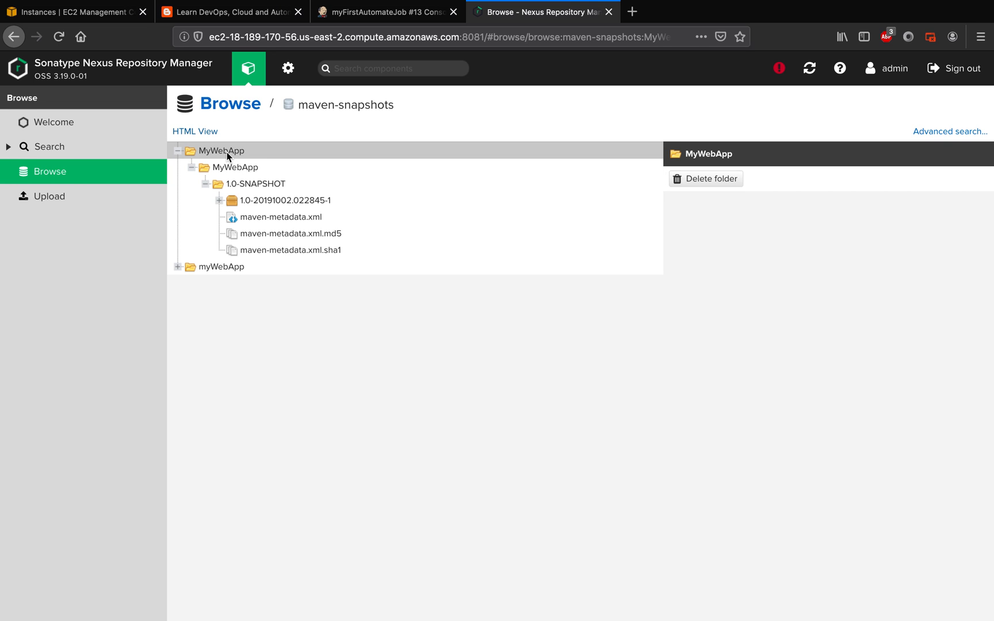
pyautogui.click(286, 200)
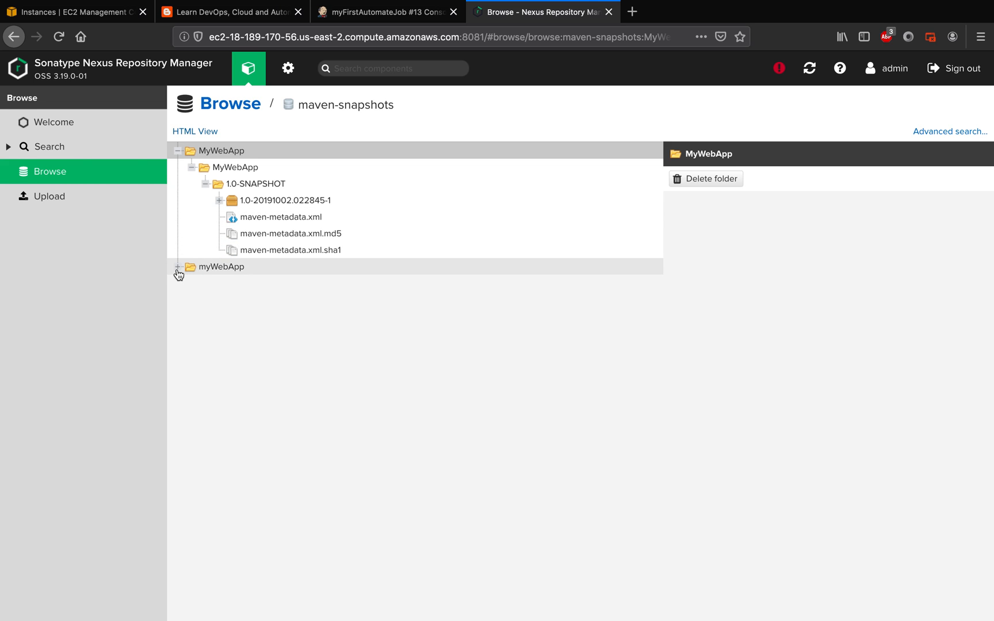
pyautogui.click(179, 265)
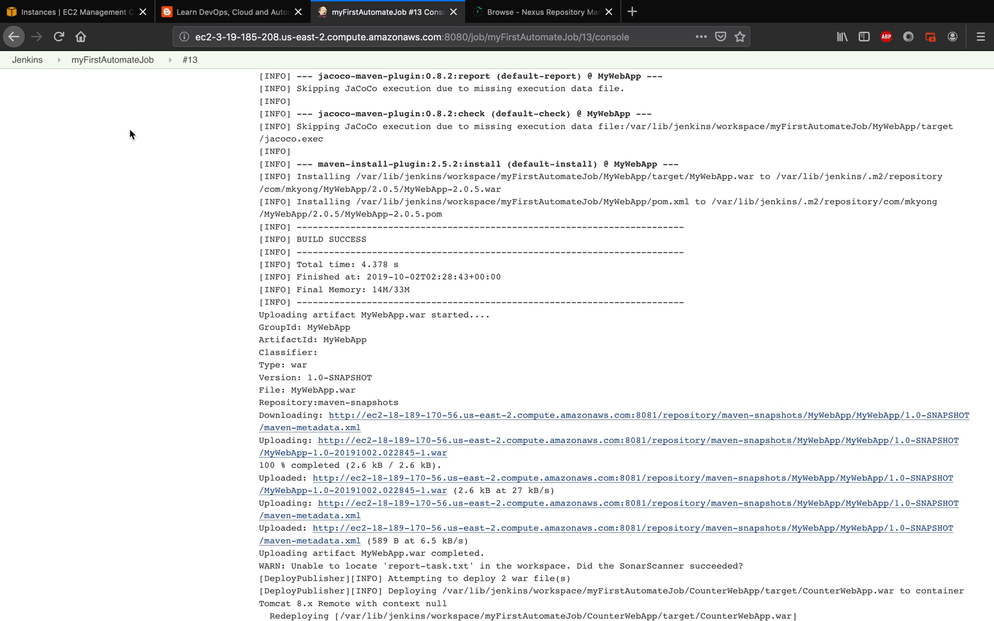
# - View build #14's console showing the MyWebApp.war upload and Finished: SUCCESS, then switch to Nexus
pyautogui.click(113, 60)
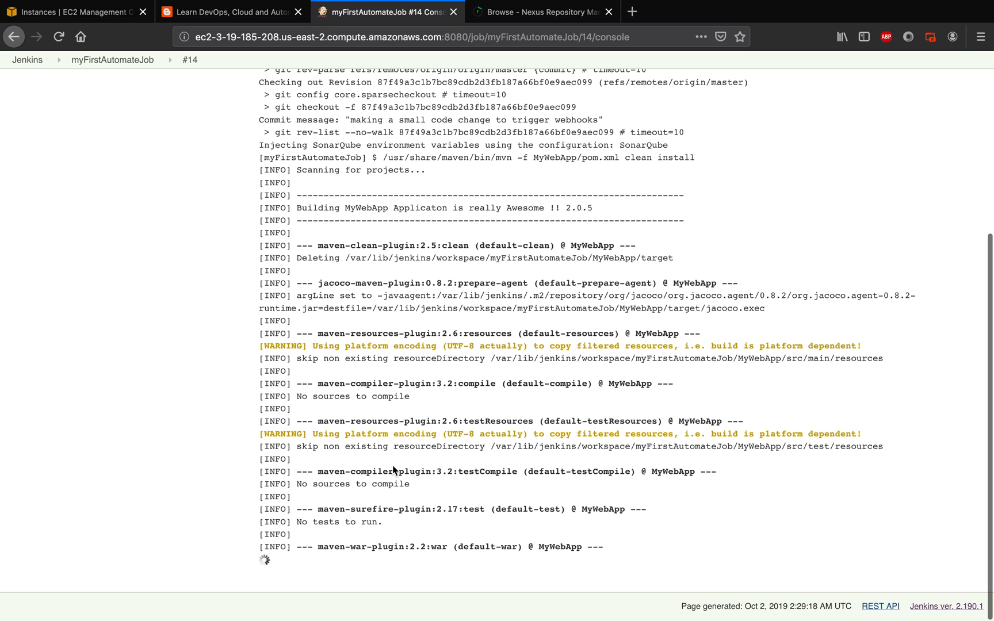
pyautogui.scroll(-3)
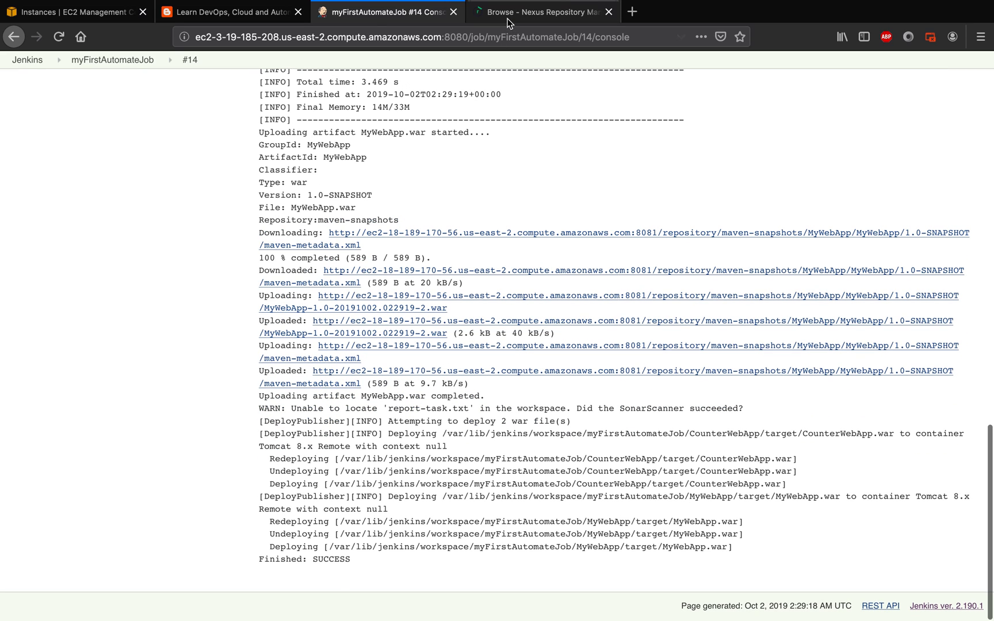
pyautogui.click(542, 12)
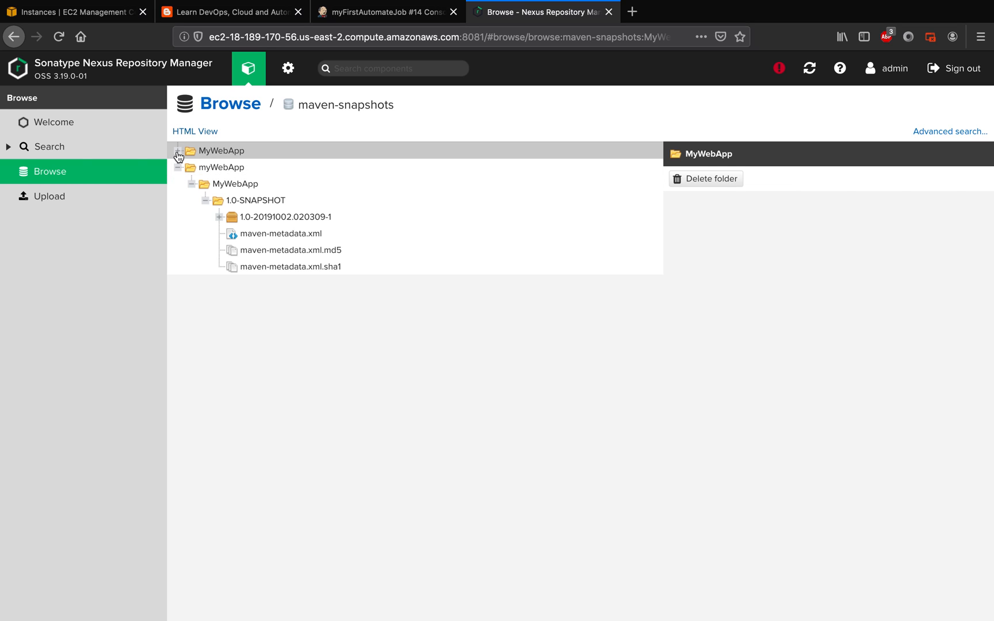
# - View the .war files under myWebApp version 1.0-20191002.020309-1, then reload the maven-snapshots listing
pyautogui.click(178, 151)
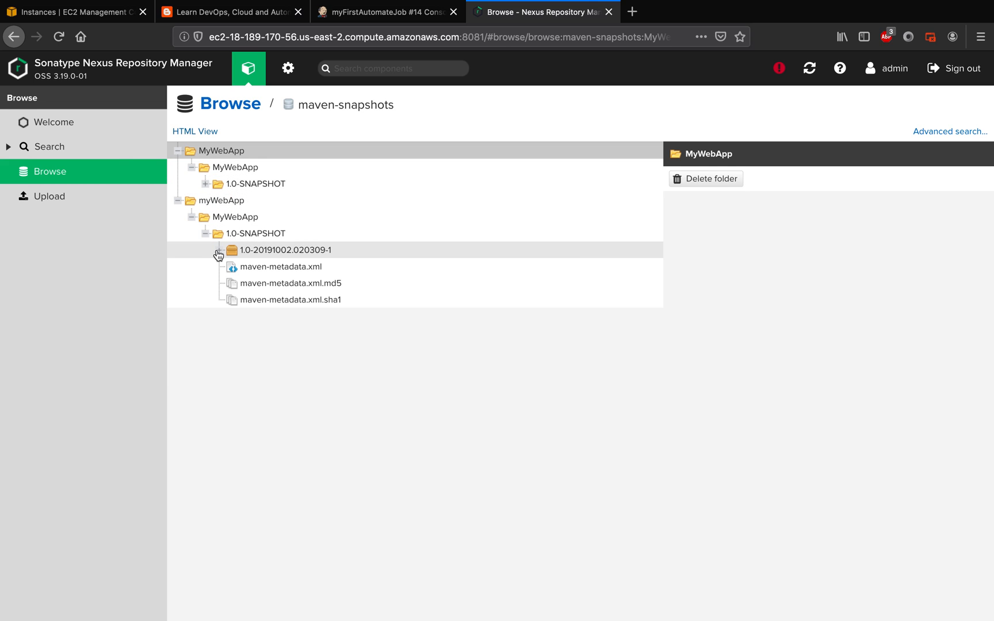
pyautogui.click(218, 250)
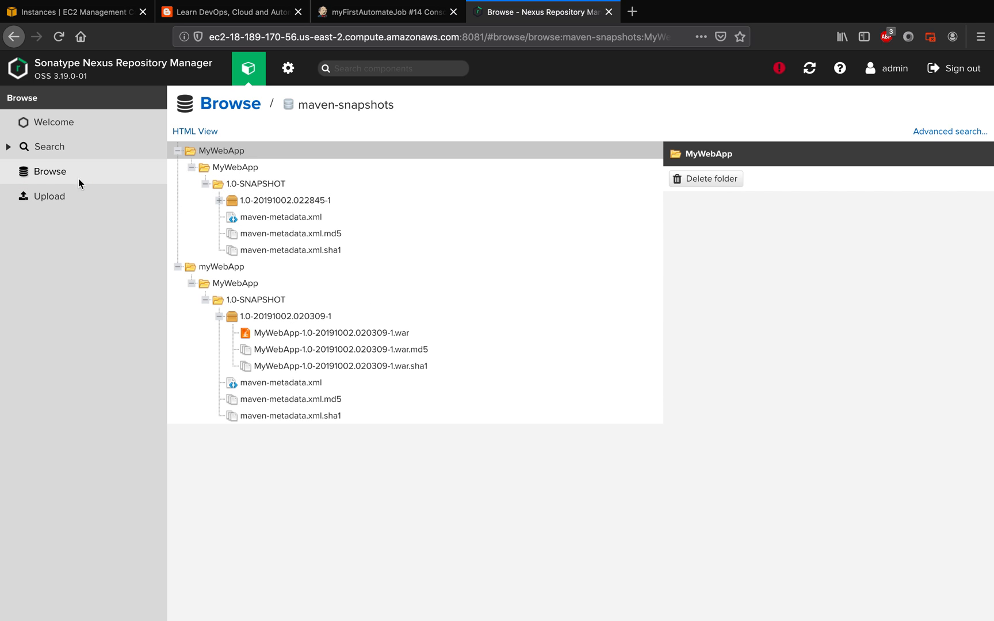
pyautogui.click(50, 172)
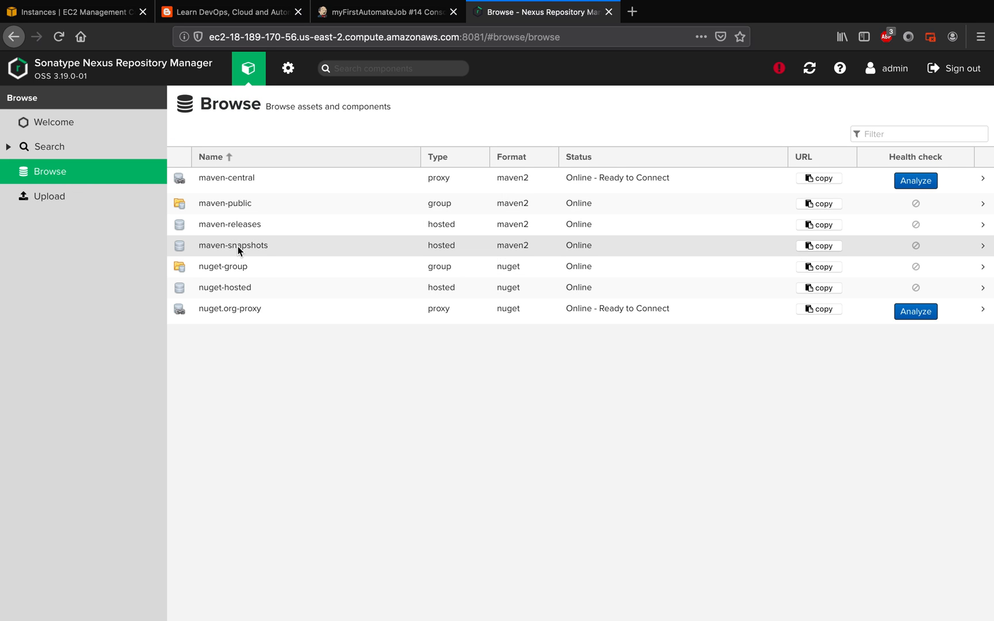
pyautogui.click(233, 245)
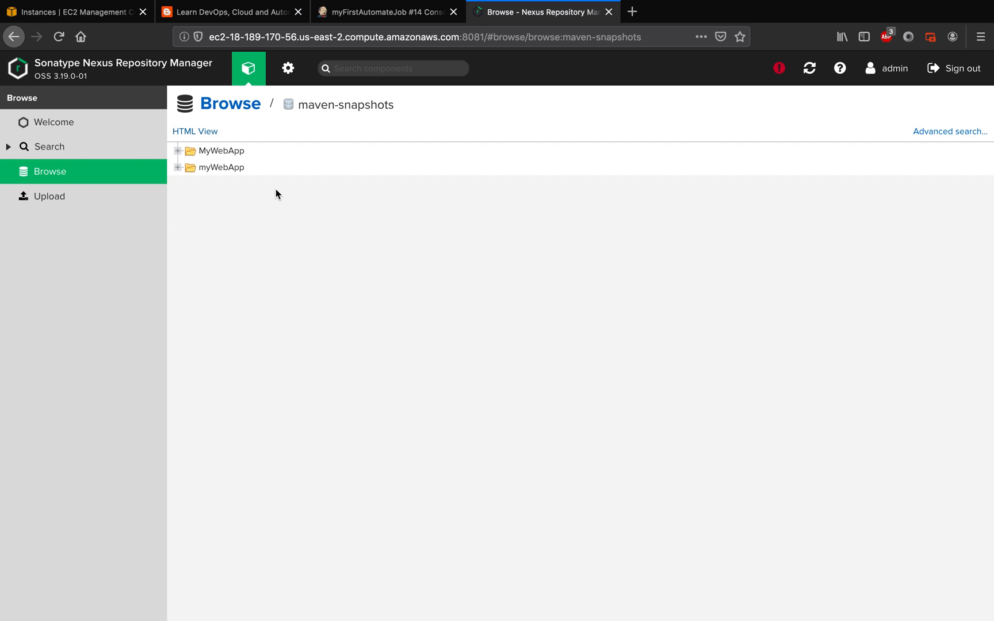